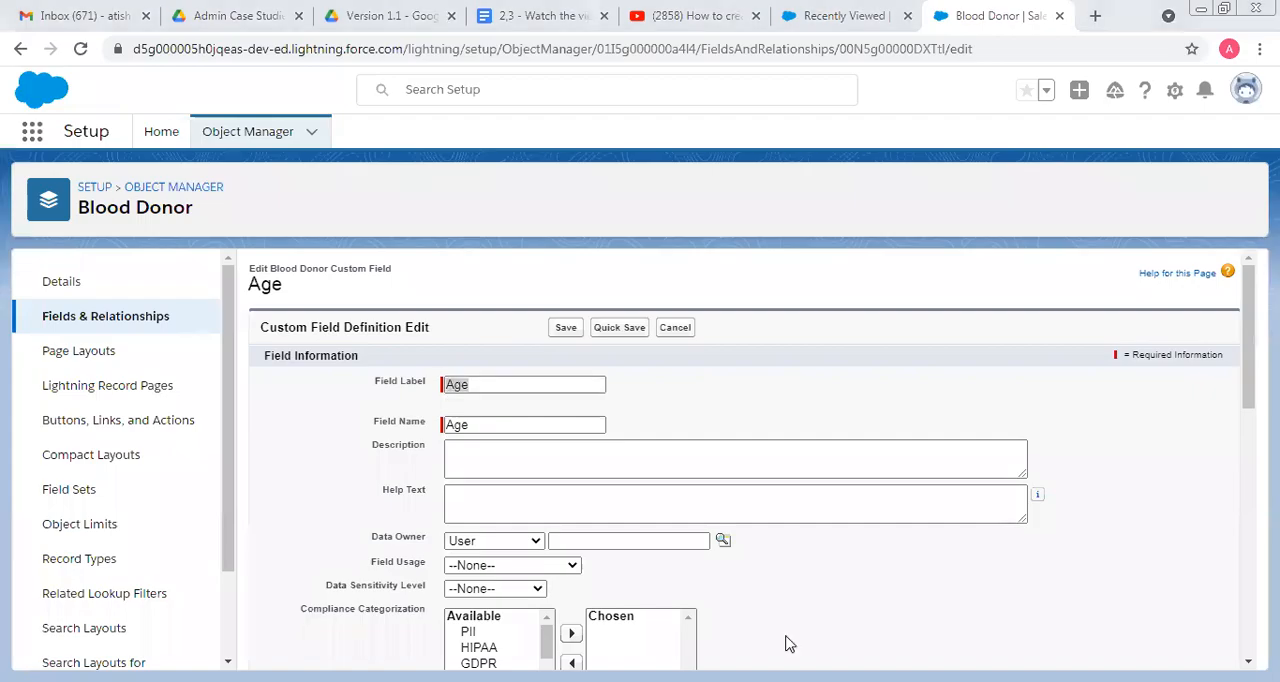
mouse_move(740, 411)
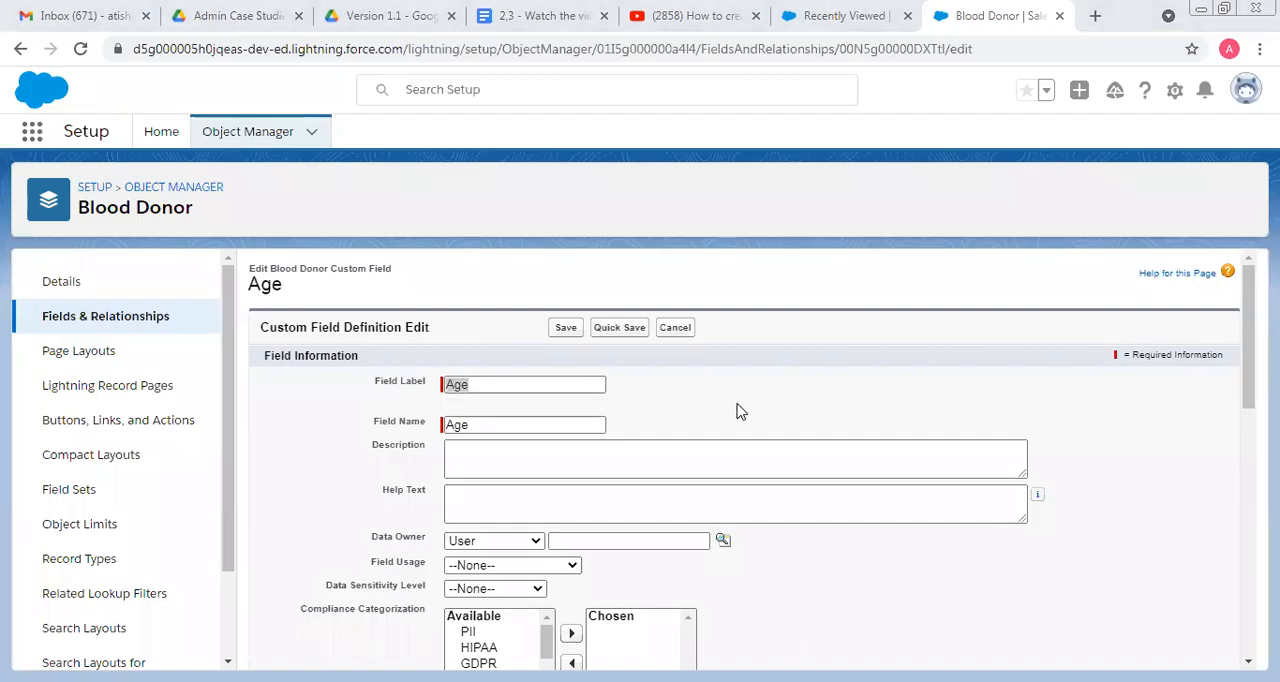
mouse_move(810, 398)
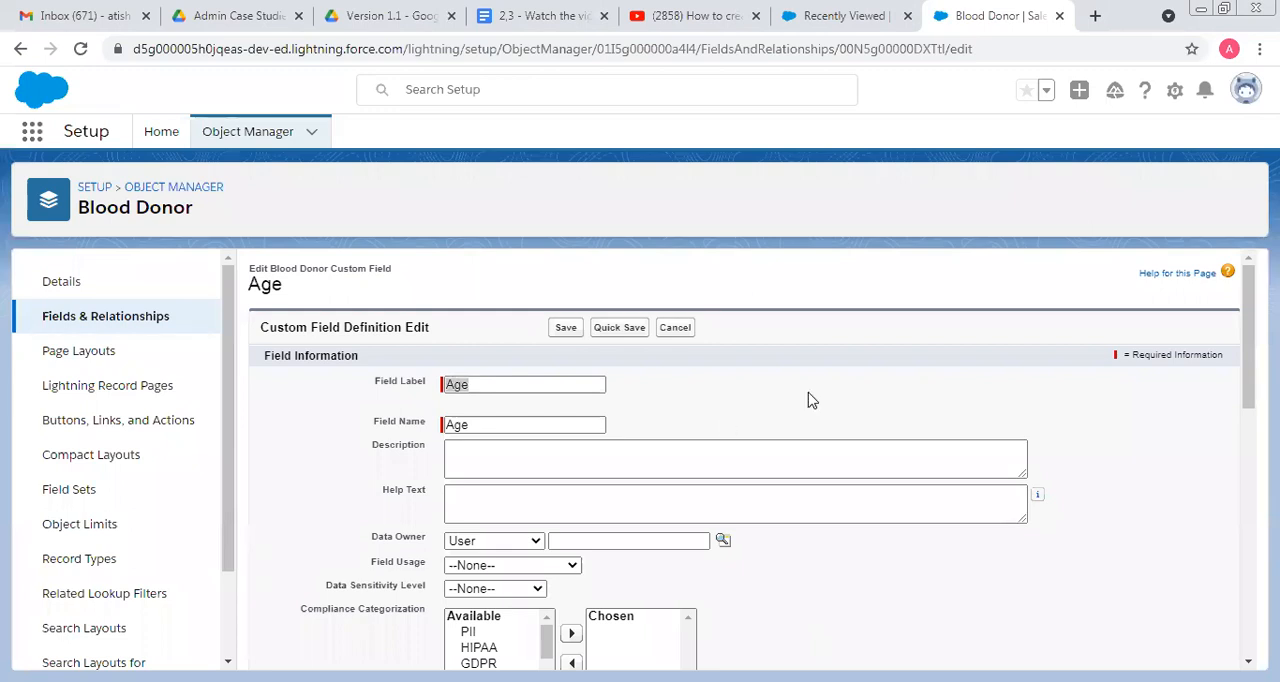
mouse_move(1182, 430)
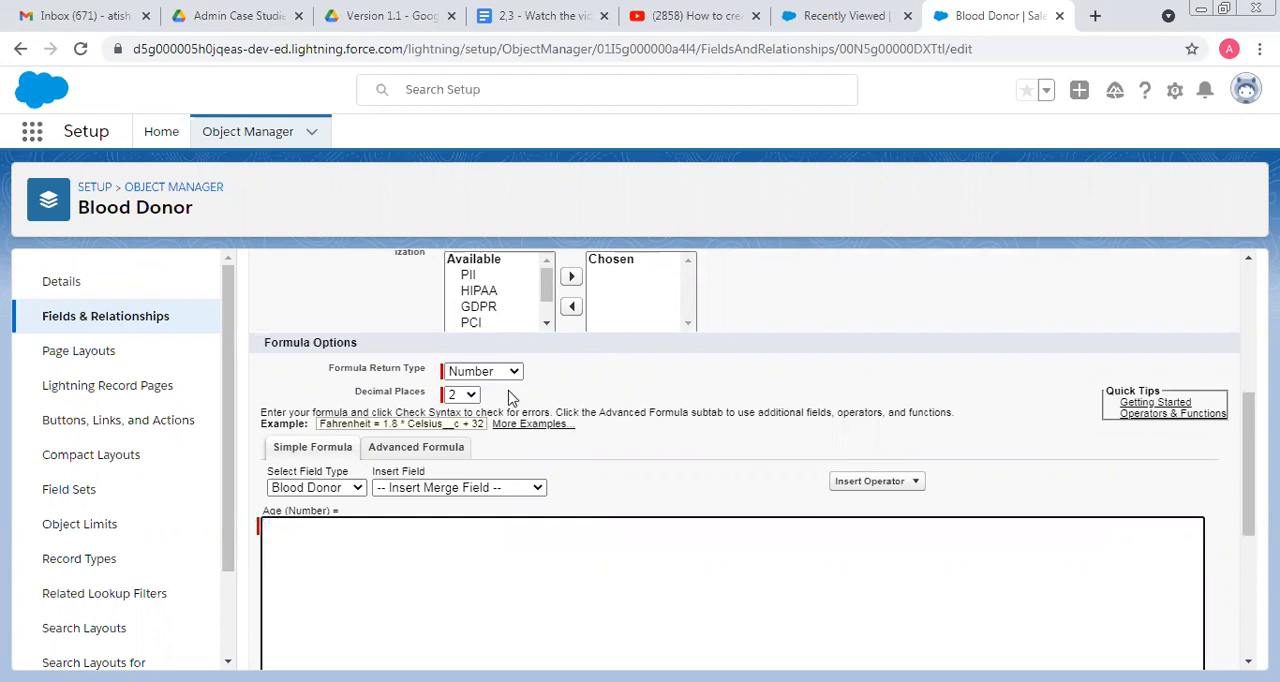
mouse_move(483, 371)
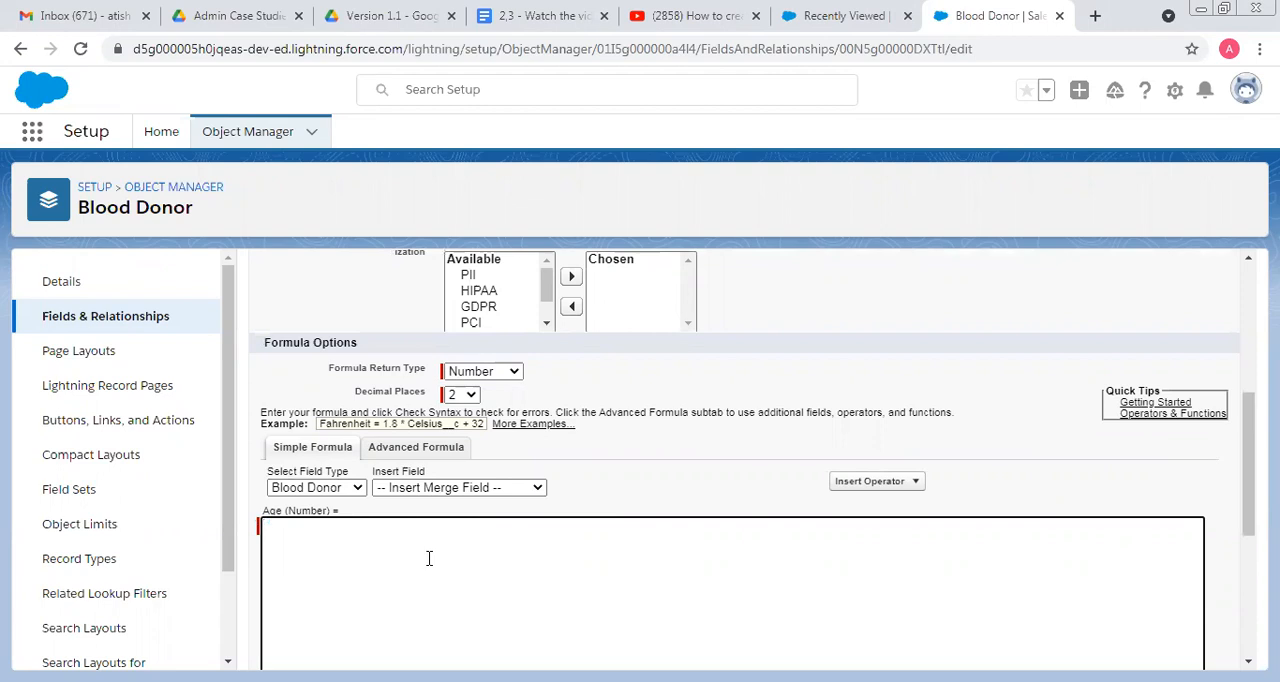
mouse_move(485, 508)
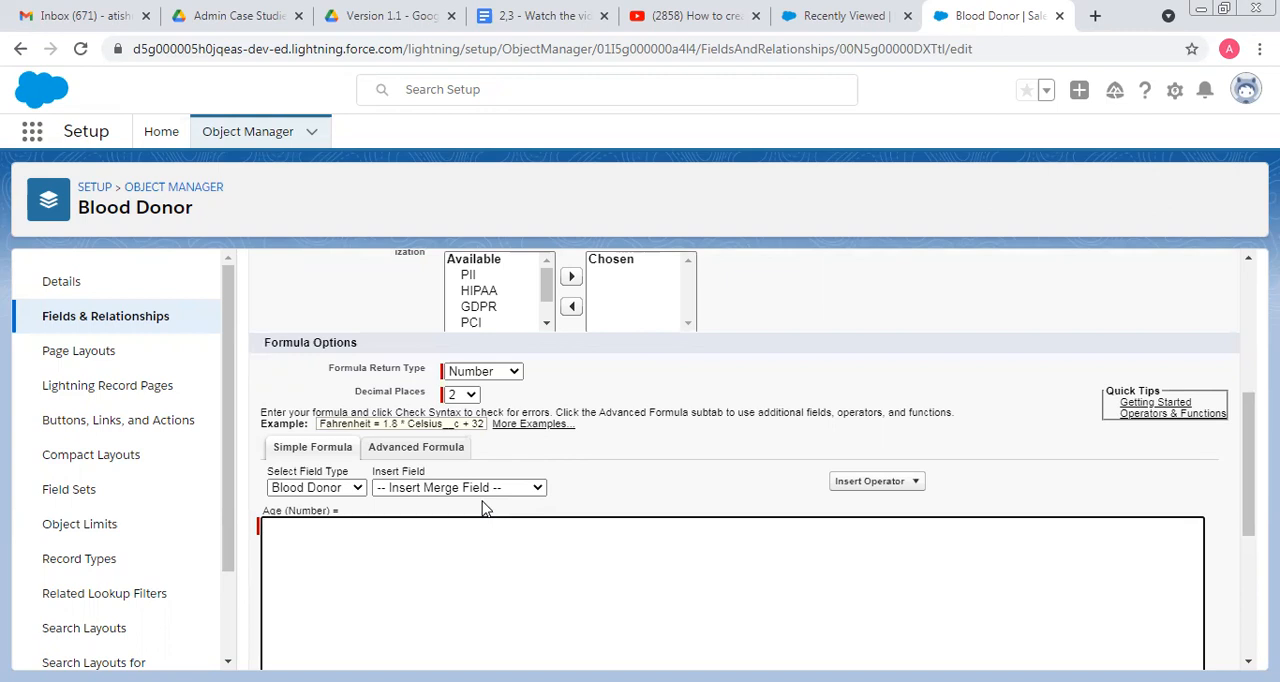
- Enter the draft formula 'Today Date - DOB' in the Age field's formula editor
type("Today")
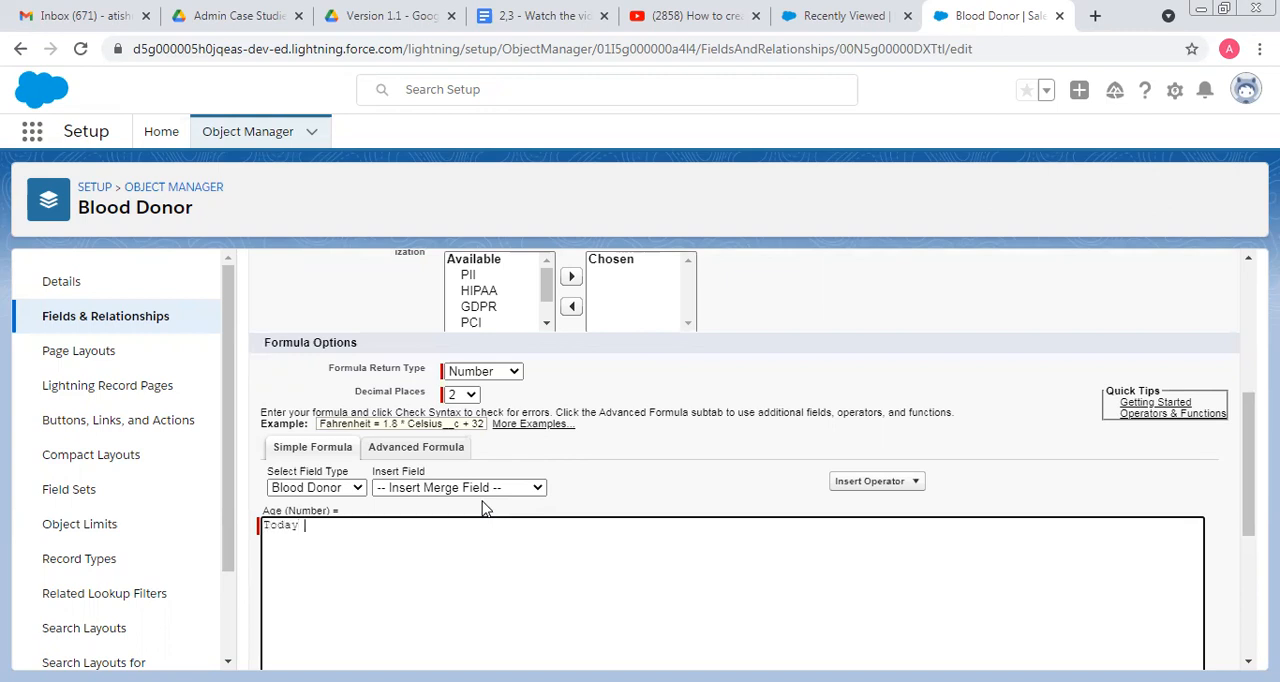
type("Date")
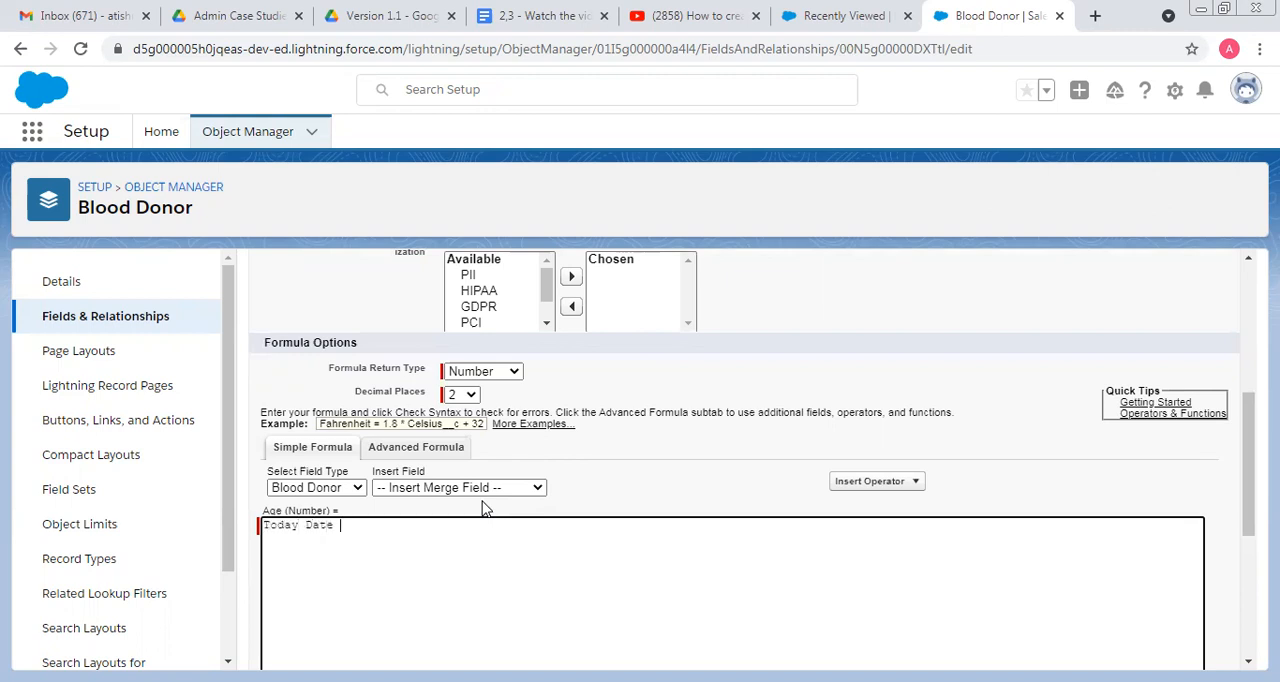
type("- DO")
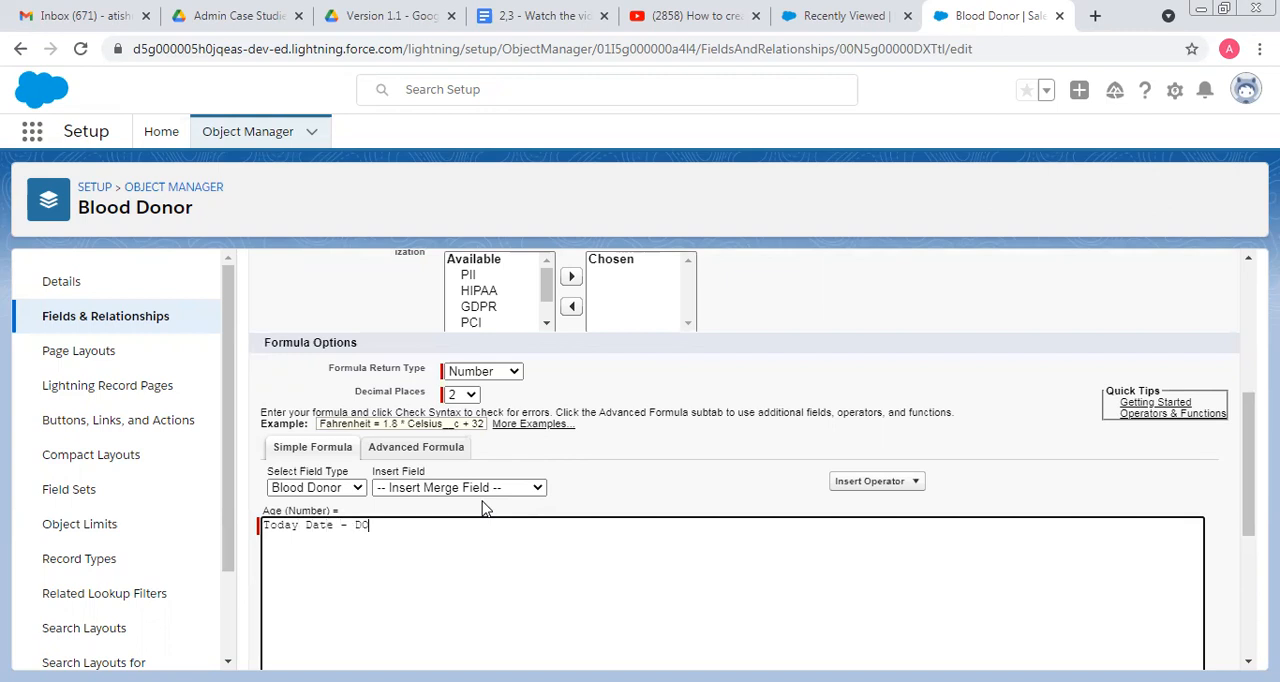
type("B")
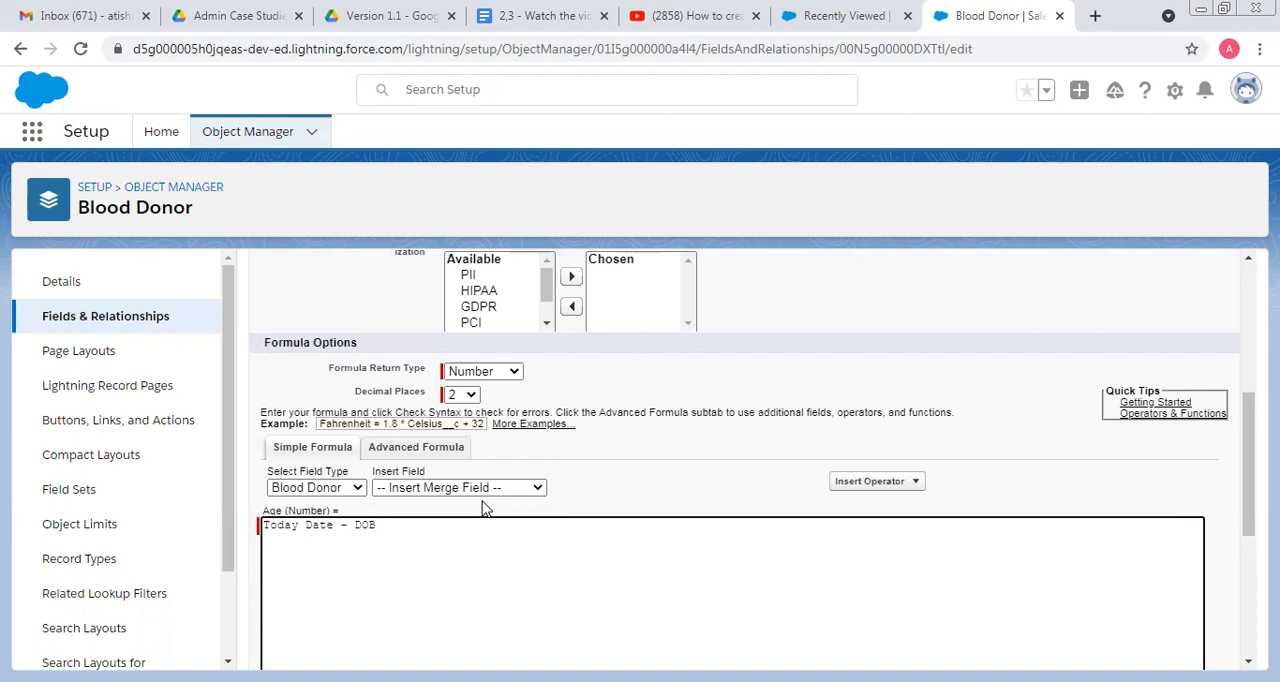
mouse_move(843, 365)
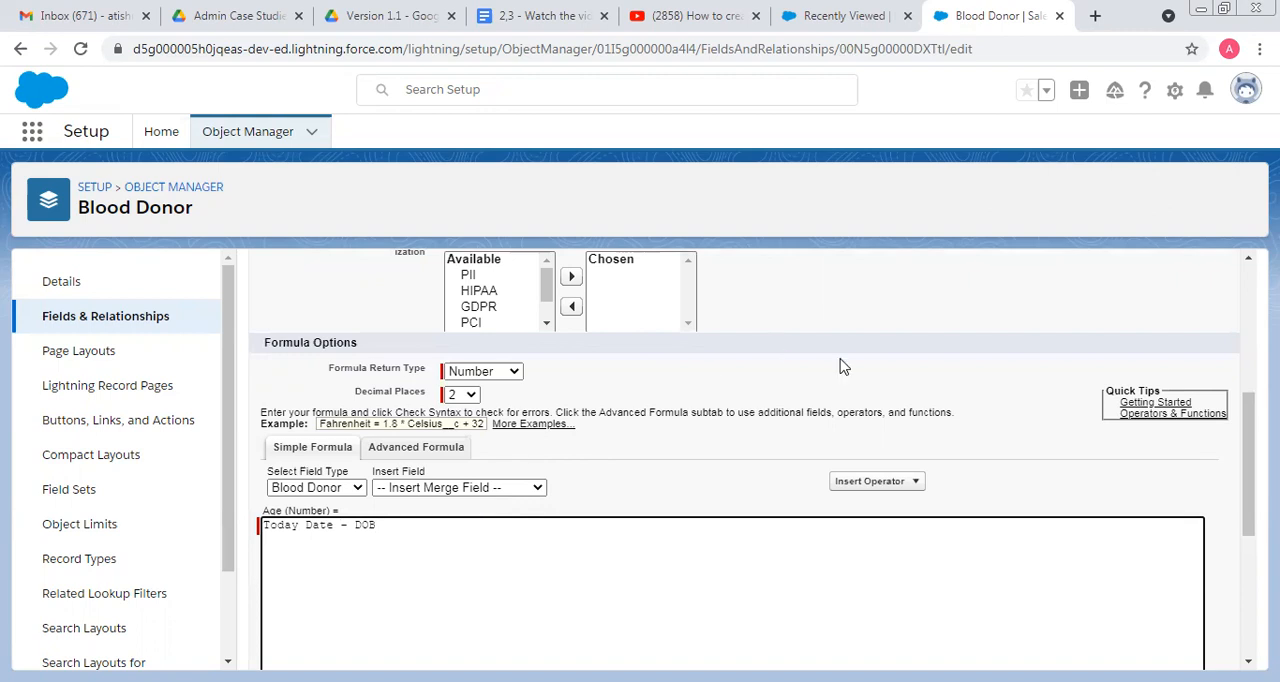
scroll("down", 3)
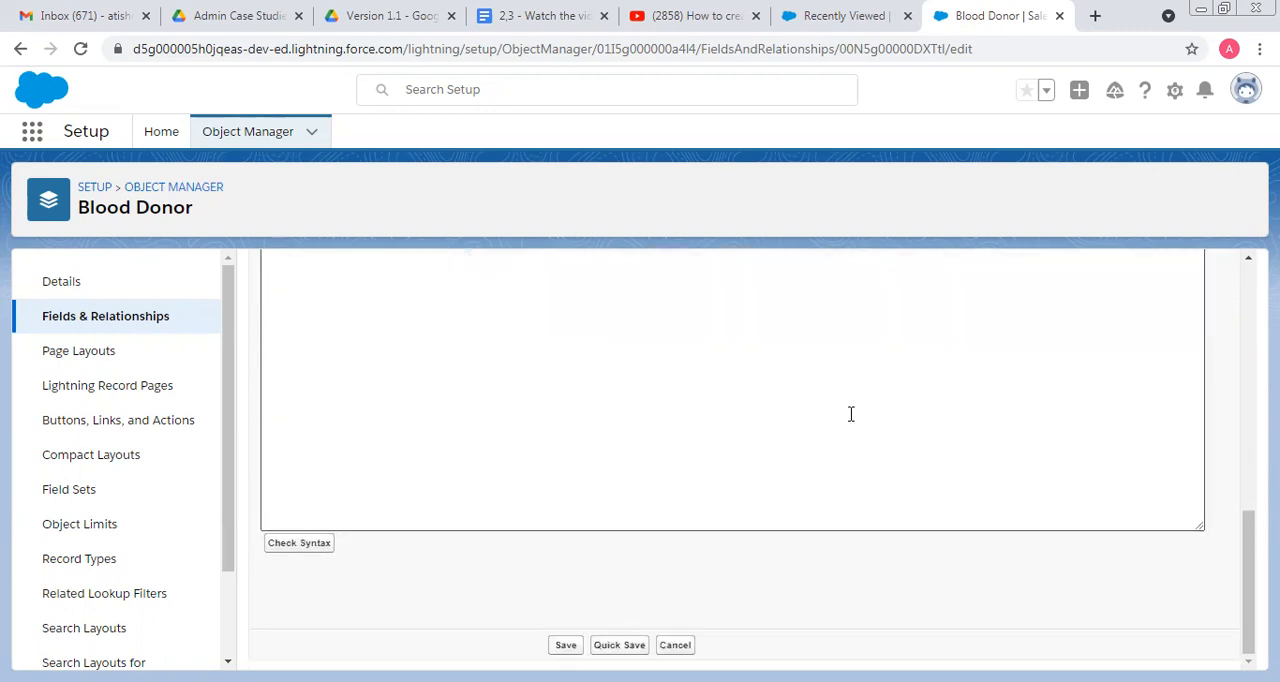
scroll("up", 3)
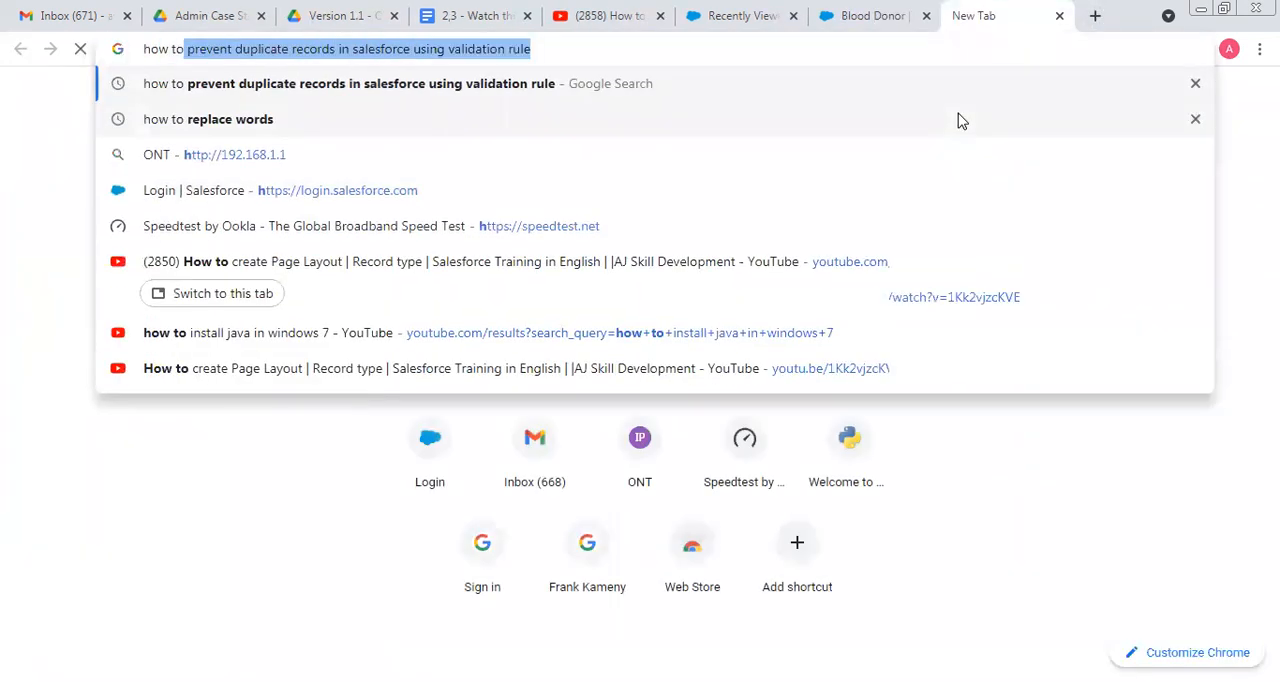
- Search Google for how to get the current year in a Salesforce formula
type("how to get c")
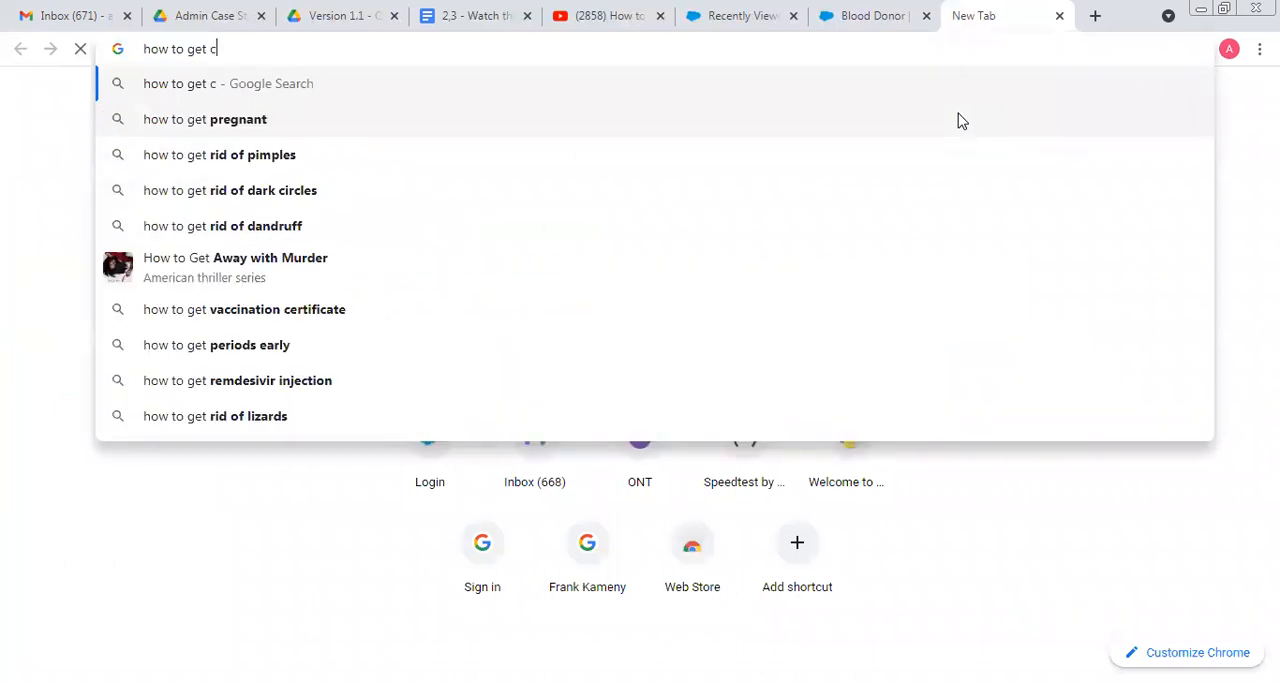
type("urret")
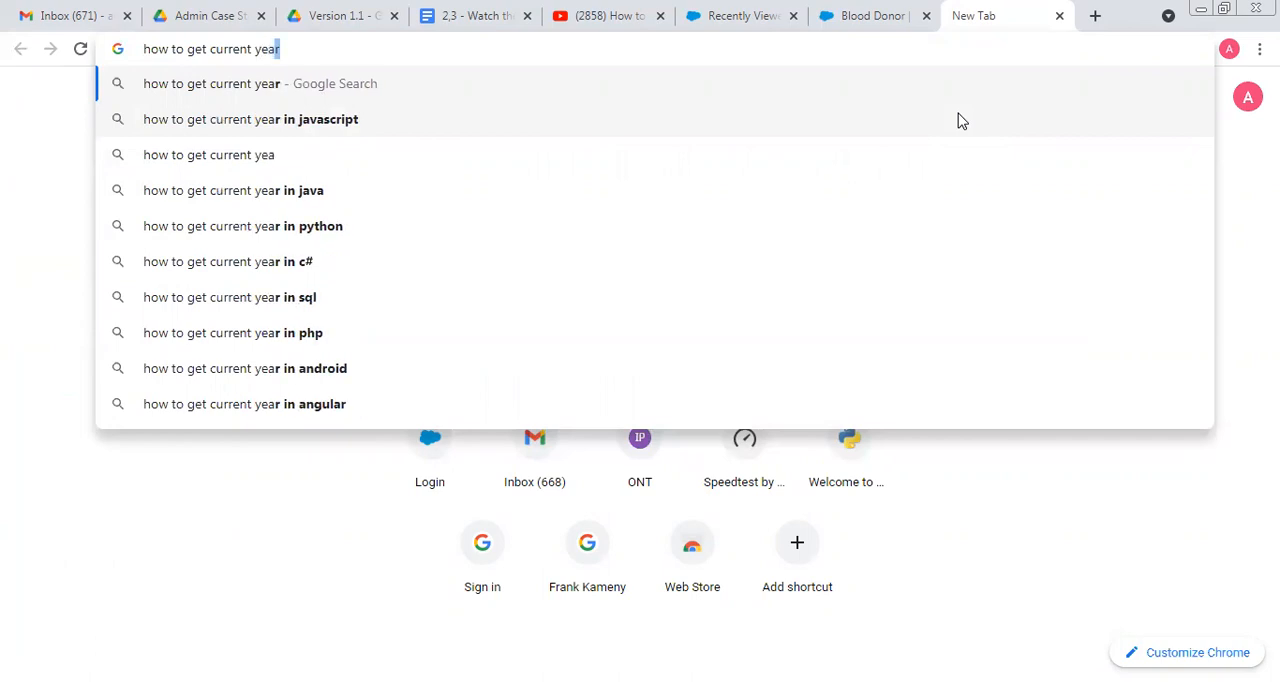
type("using javascript")
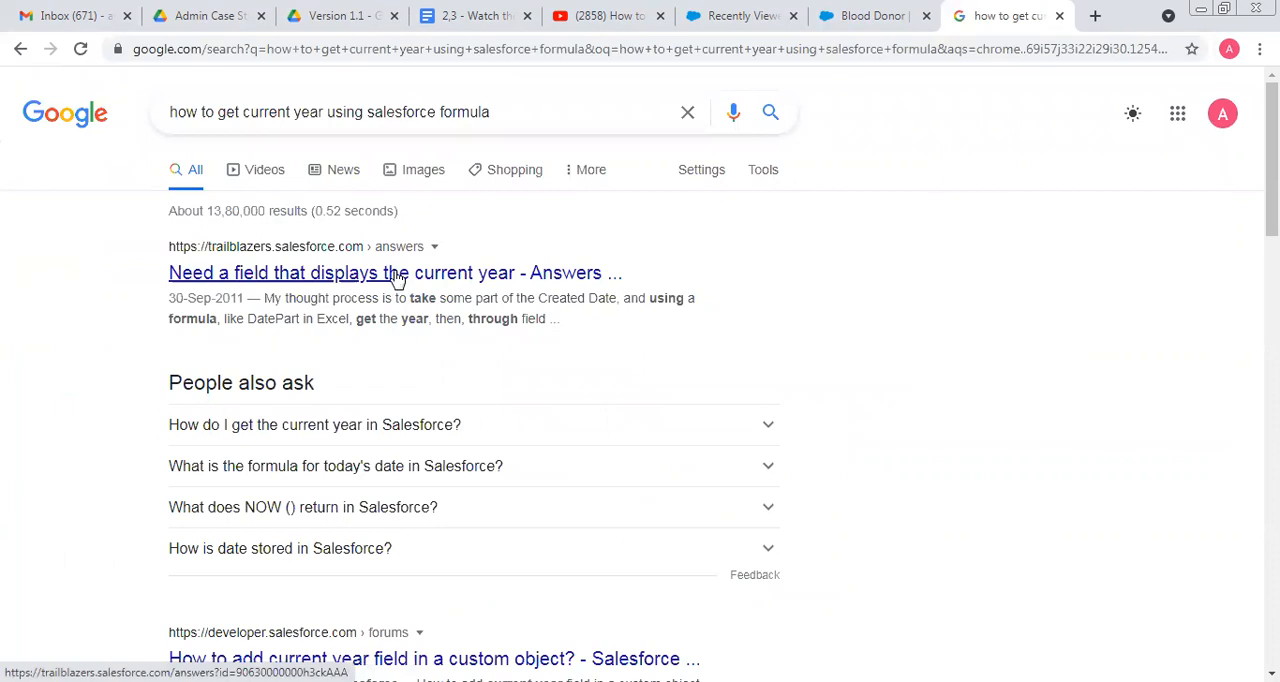
- Expand Google's current-year answer and select the System.Today().year() text
scroll("down", 3)
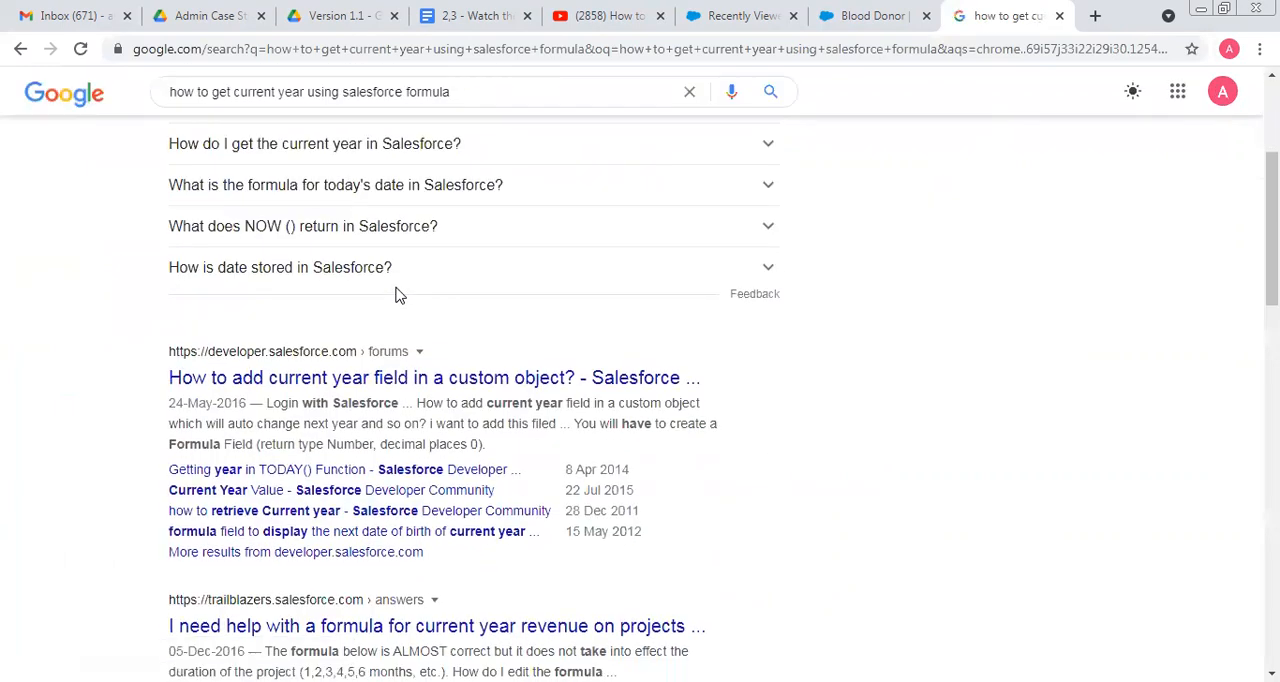
left_click(314, 143)
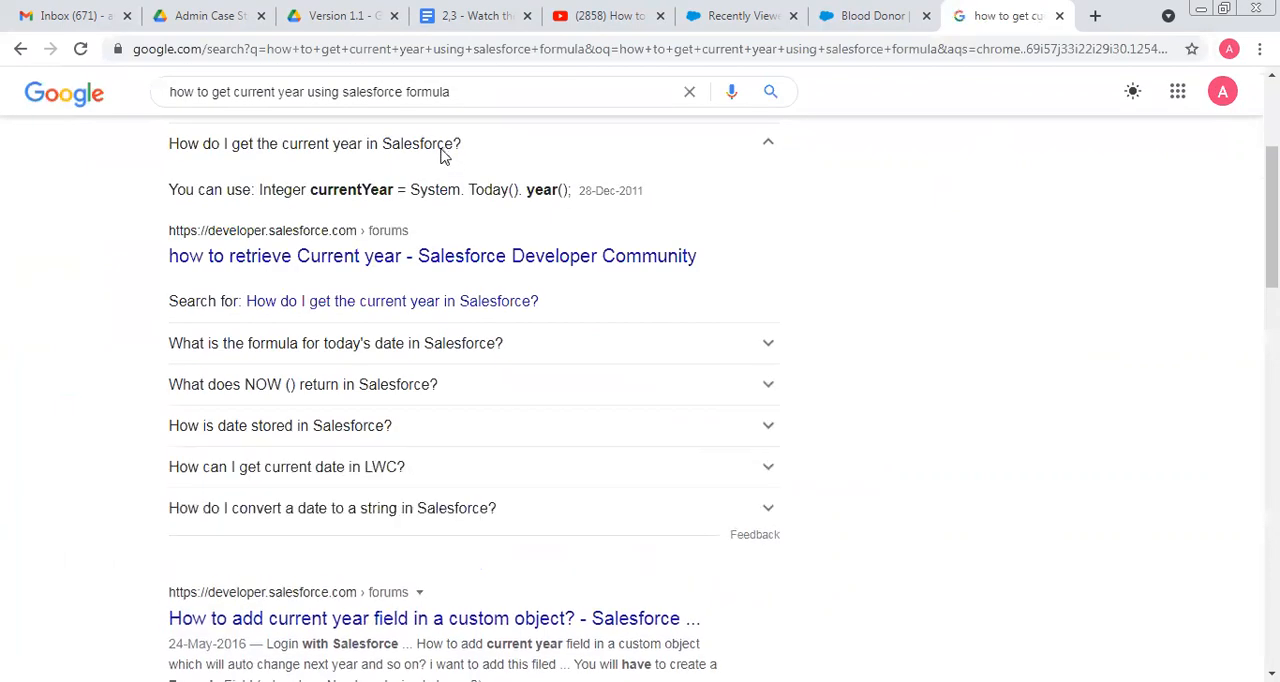
mouse_move(410, 194)
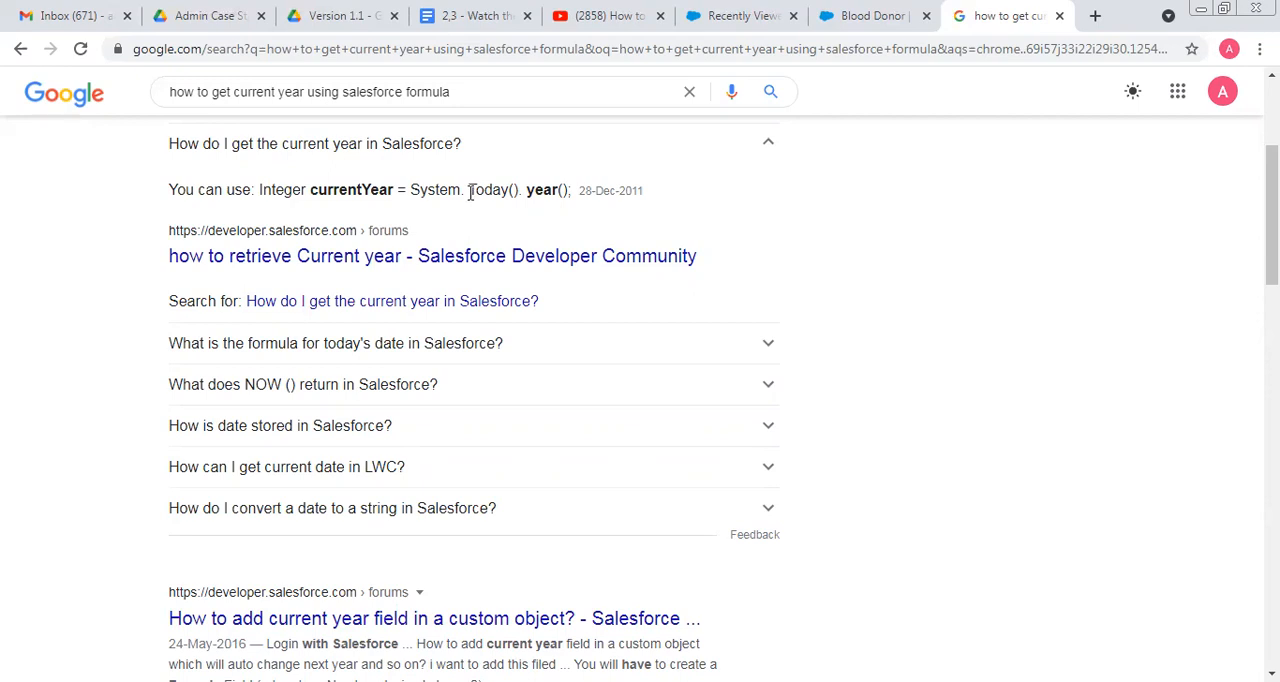
left_click_drag(468, 190, 570, 190)
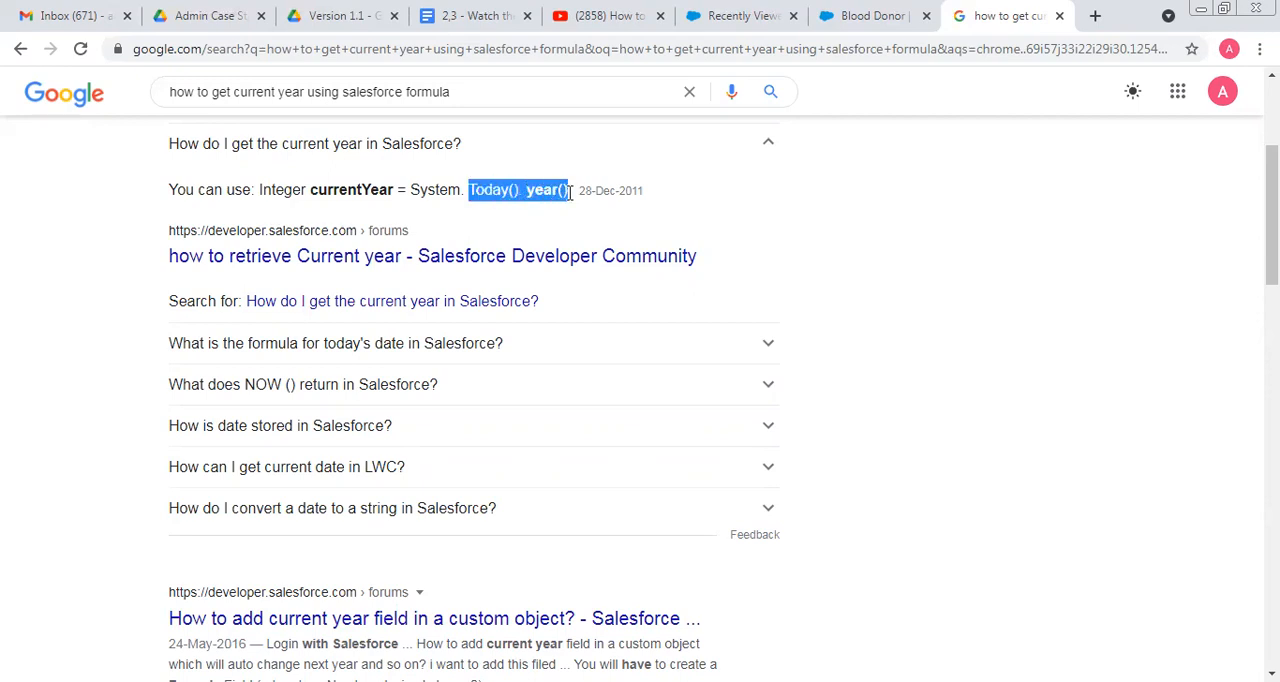
mouse_move(560, 224)
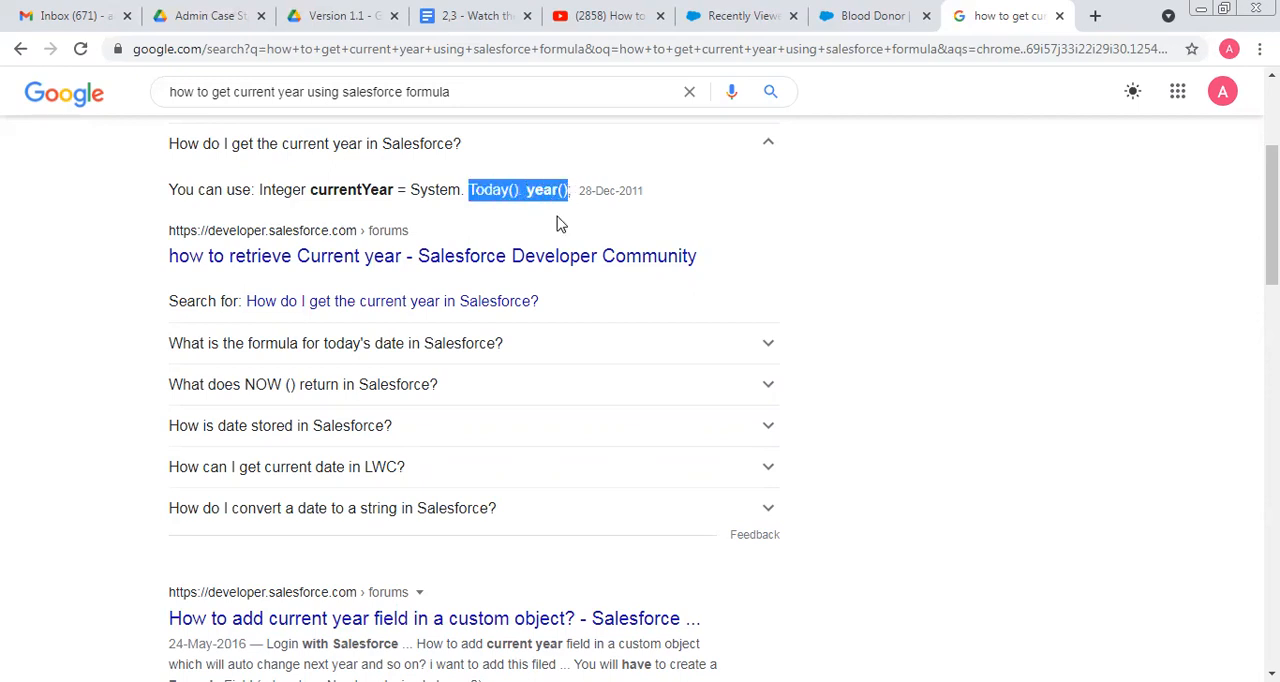
scroll("down", 3)
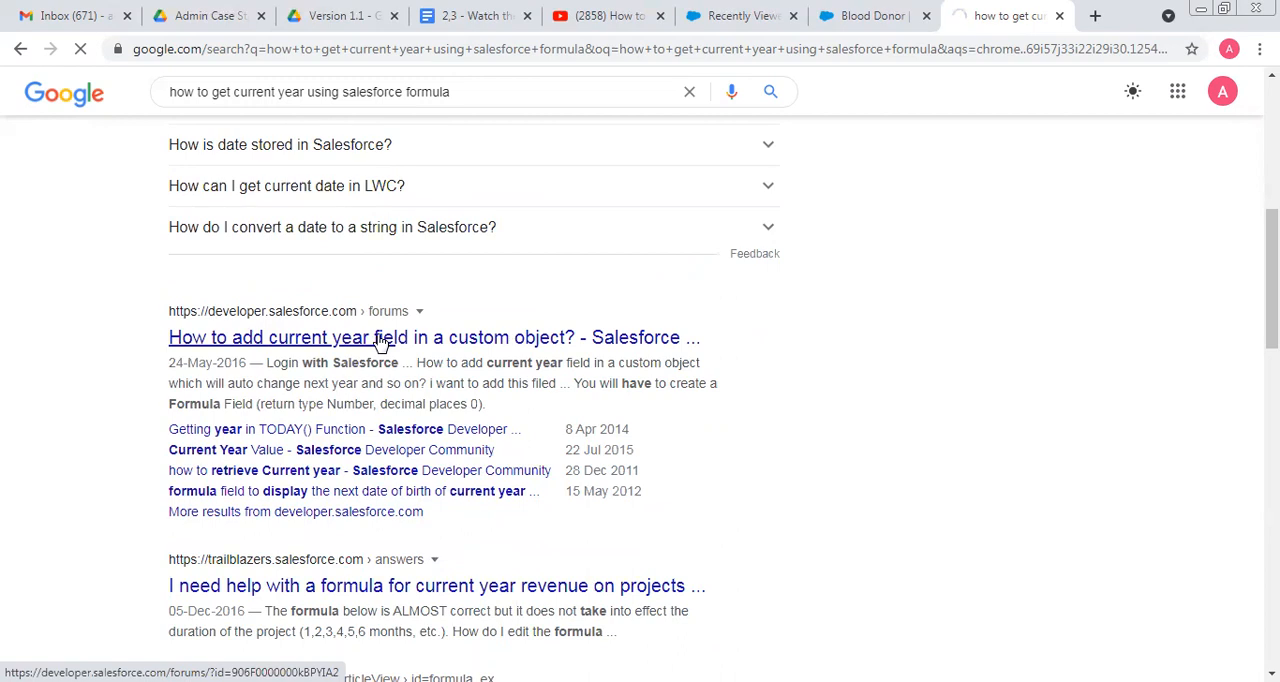
- Read the developer forum thread answering with YEAR( TODAY() ), then switch to Drive
left_click(434, 337)
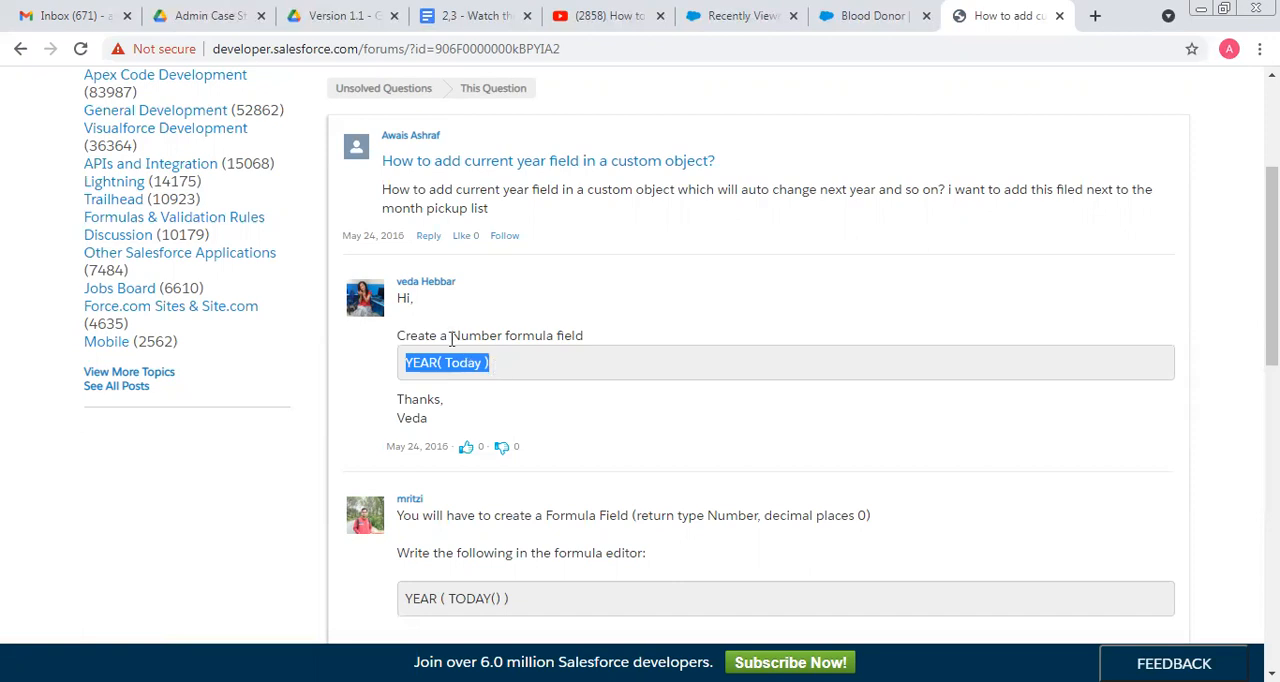
mouse_move(210, 15)
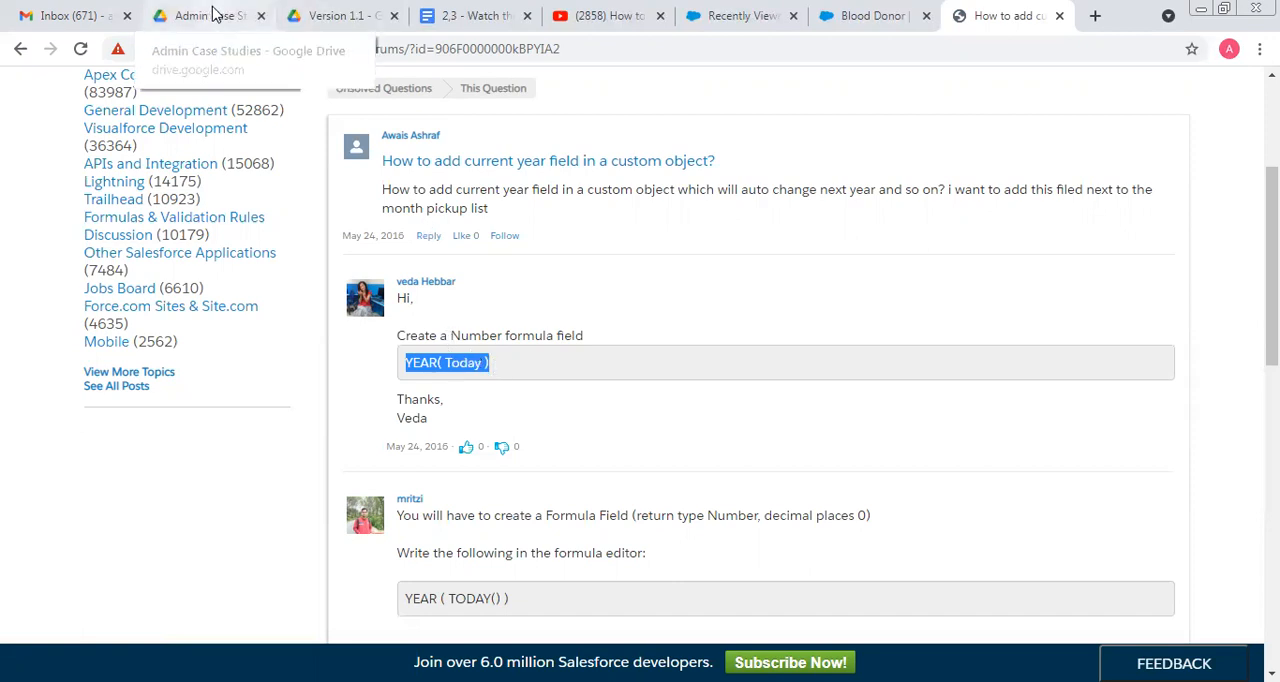
left_click(200, 15)
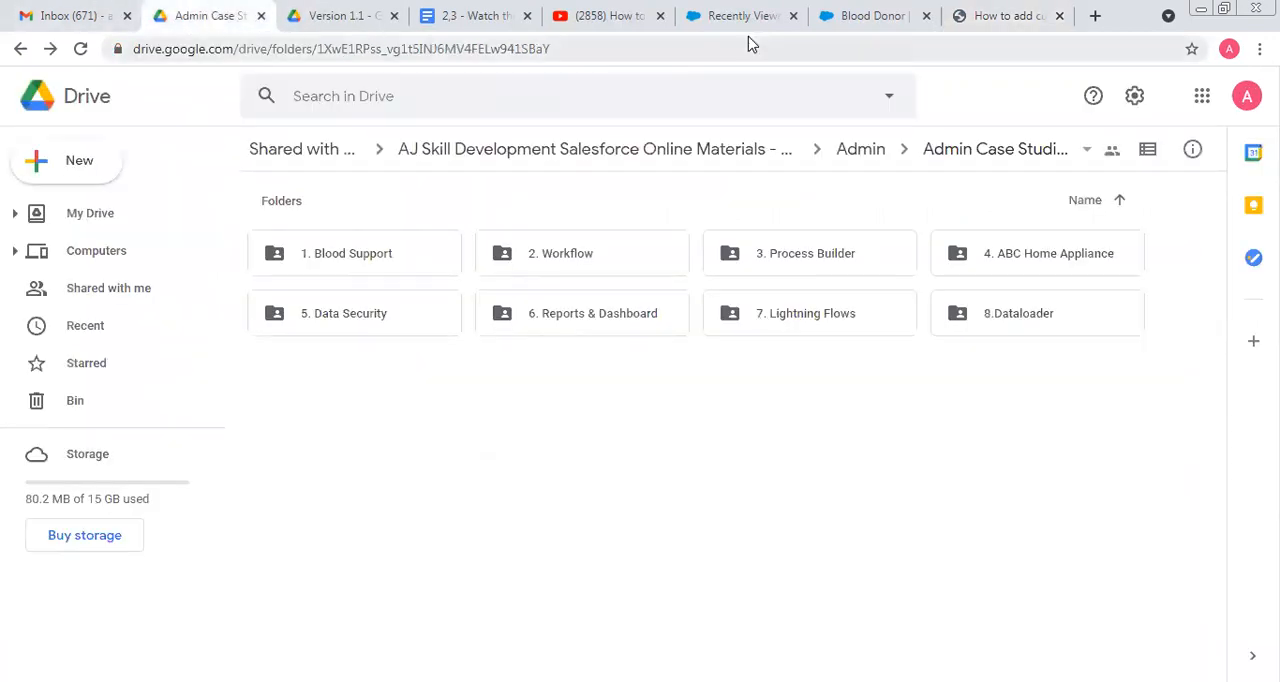
- Return to the Blood Donor Age field formula editor
left_click(870, 15)
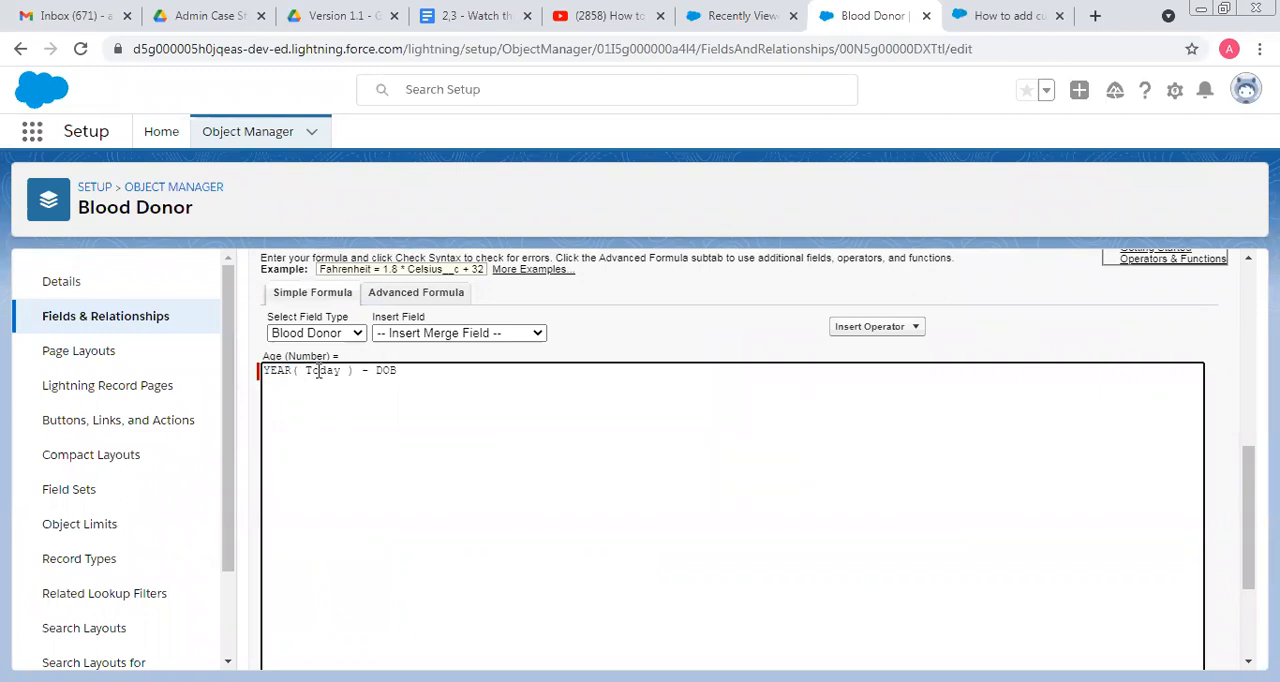
mouse_move(341, 407)
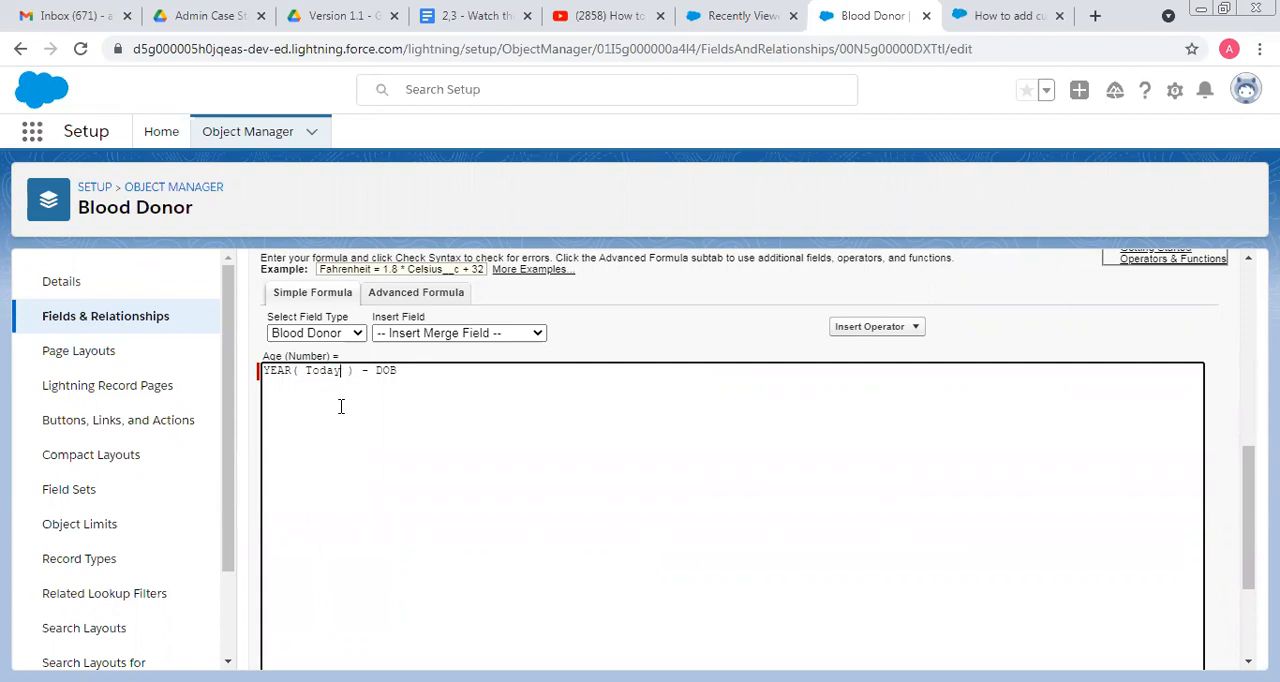
- Rework the formula to YEAR( Today ) - YEAR( ), with the merge field list open
double_click(276, 370)
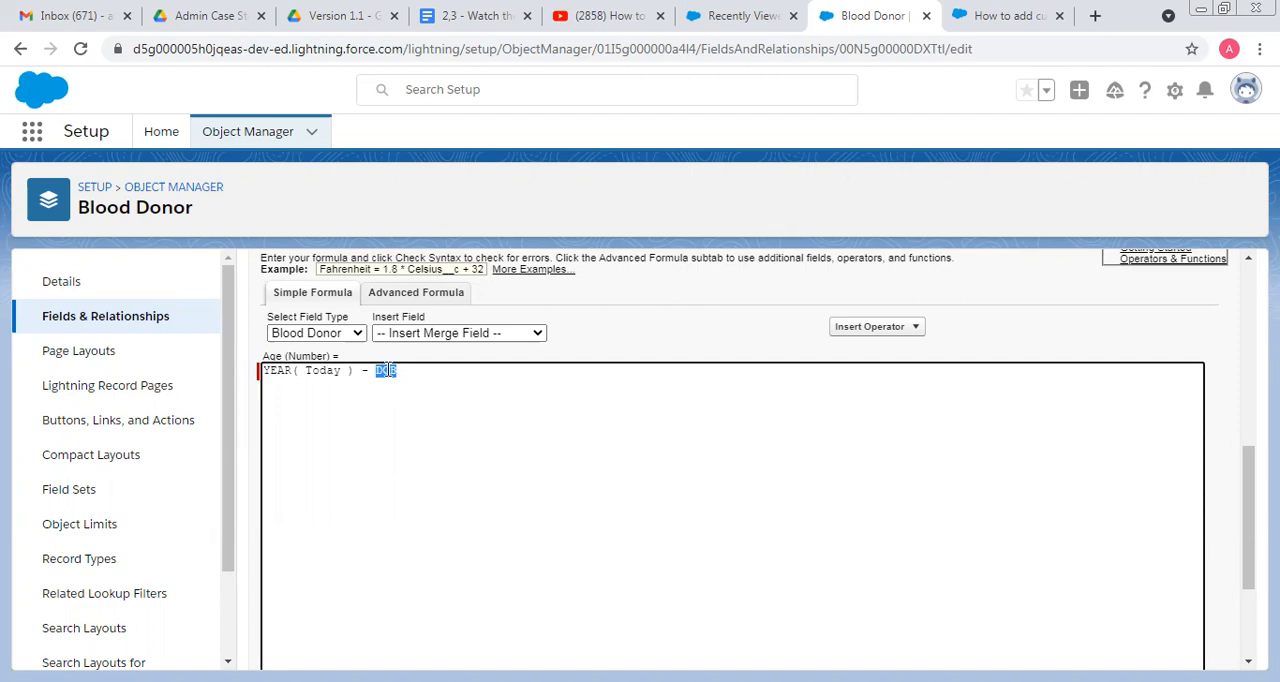
type("YEAR( Today )")
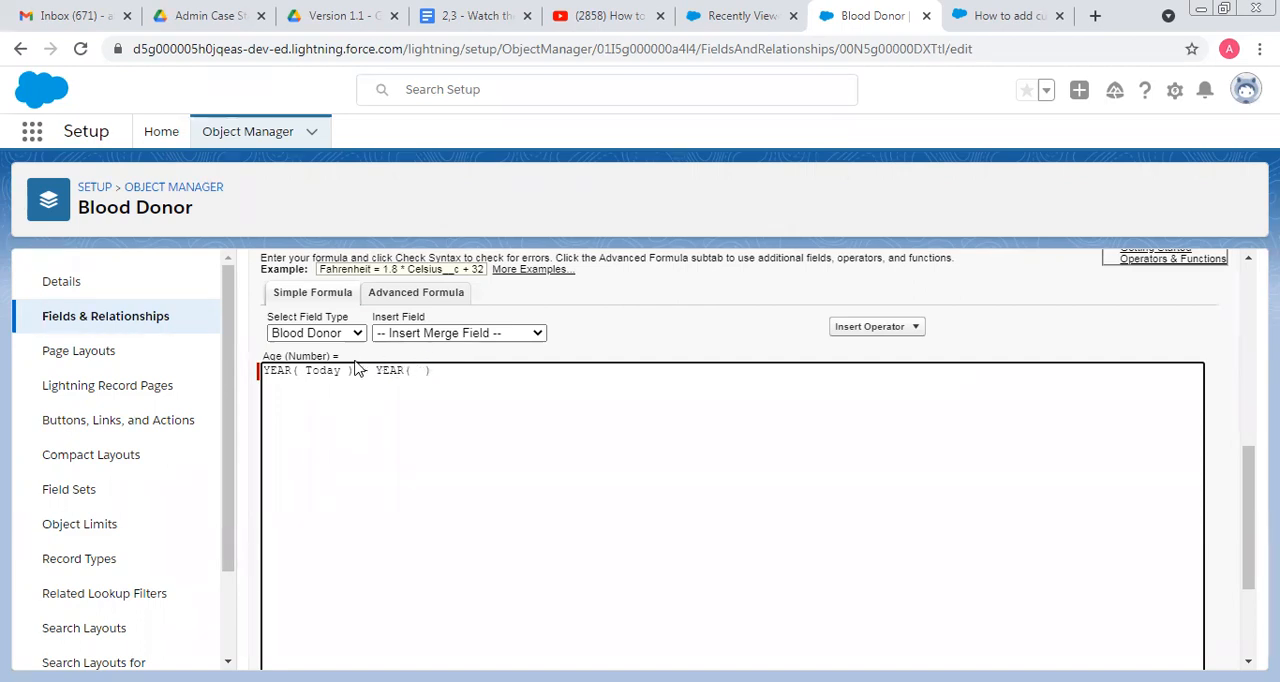
left_click(458, 332)
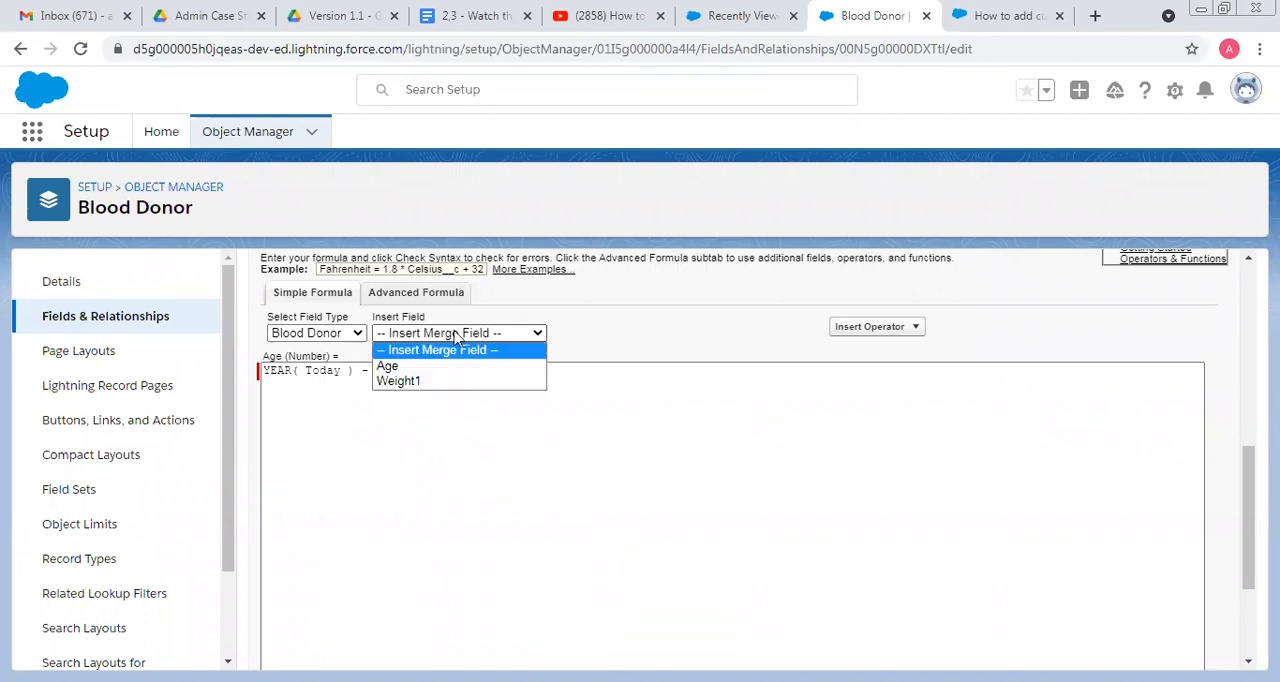
left_click(386, 365)
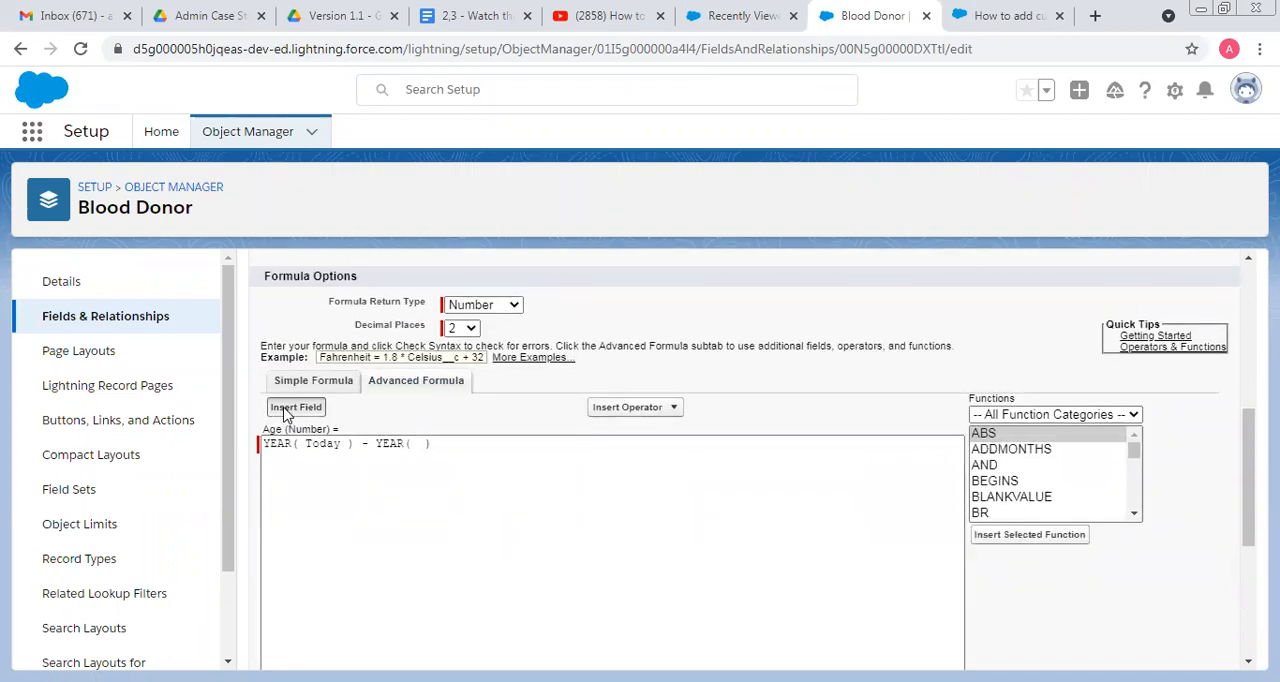
- Insert the Blood Donor DOB field into the empty YEAR( ) function
left_click(295, 407)
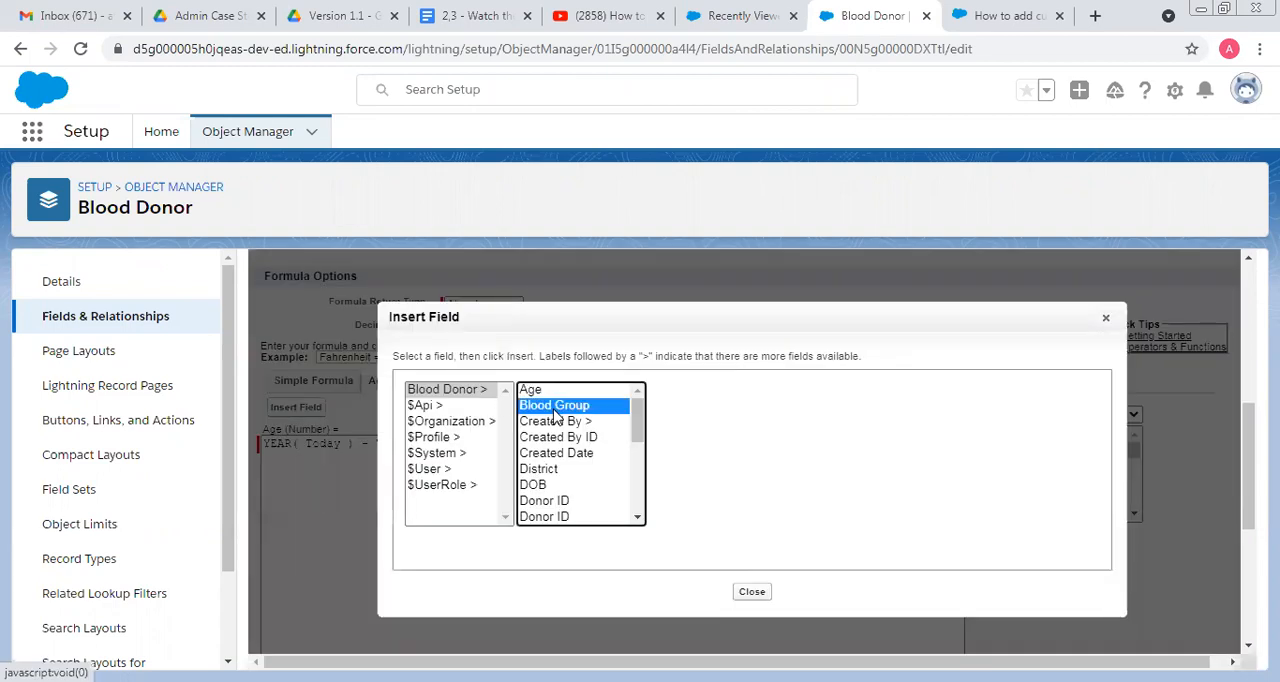
left_click(554, 405)
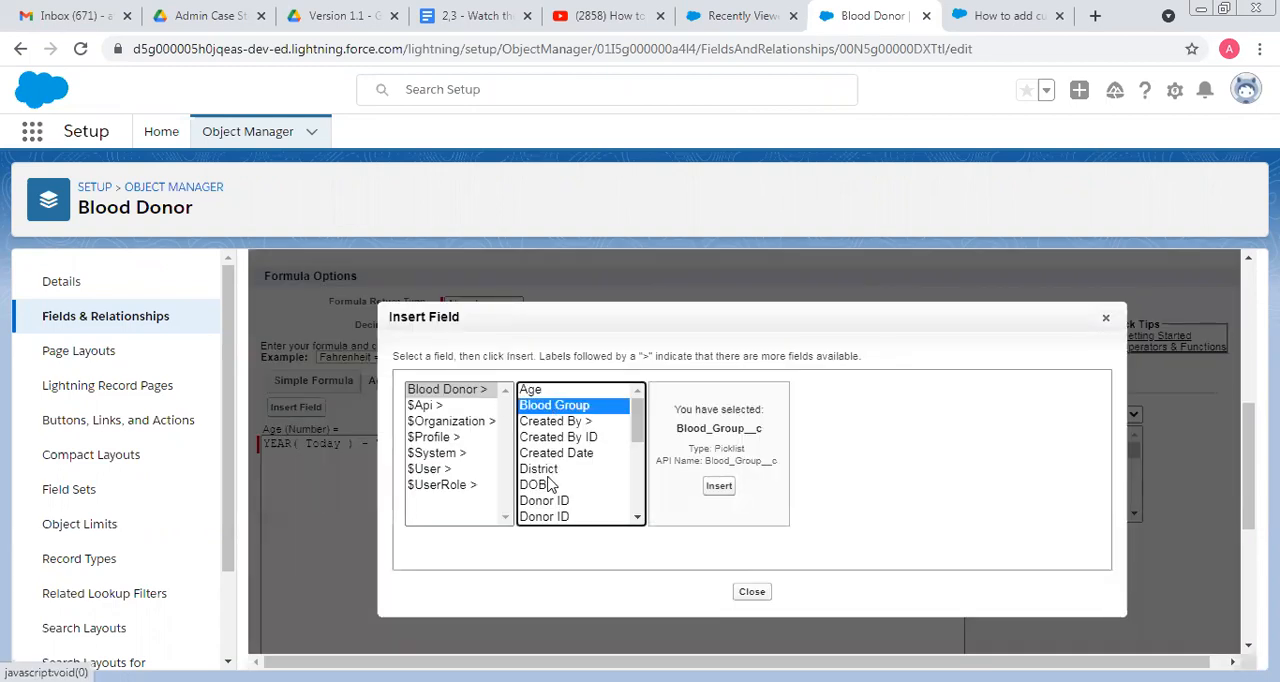
left_click(751, 591)
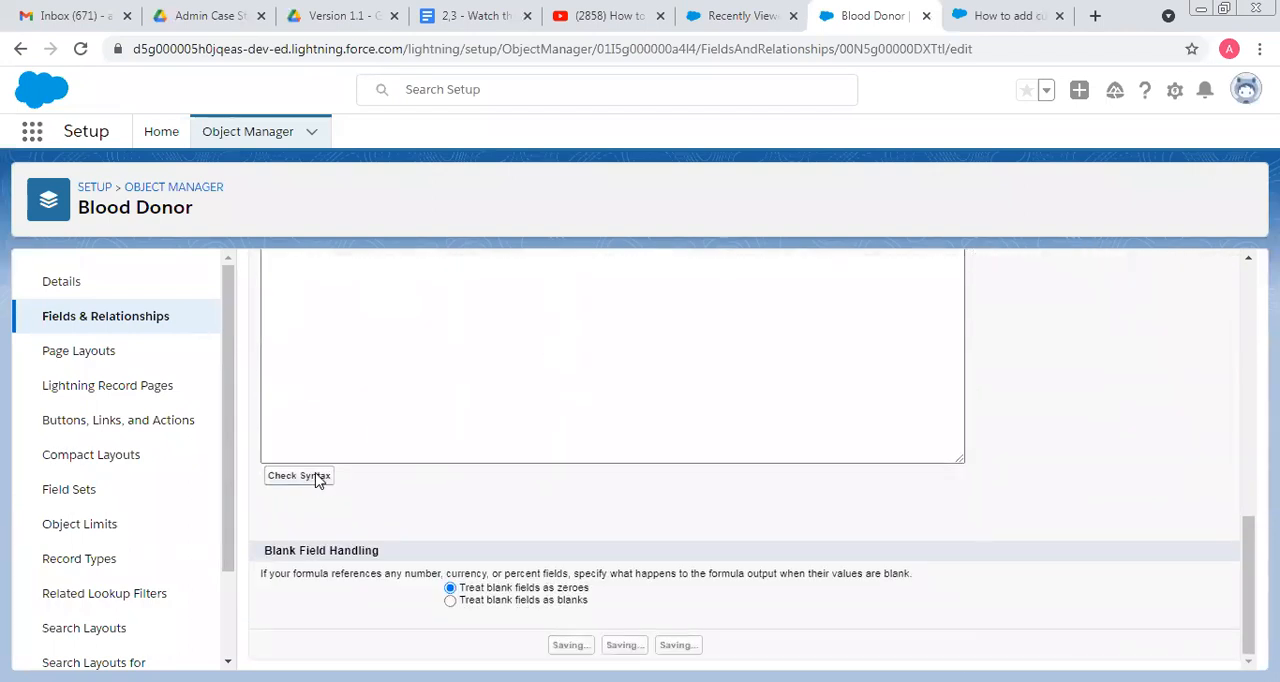
- Check syntax and add () after Today, giving YEAR(Today()) - YEAR(DOB__c )
left_click(298, 475)
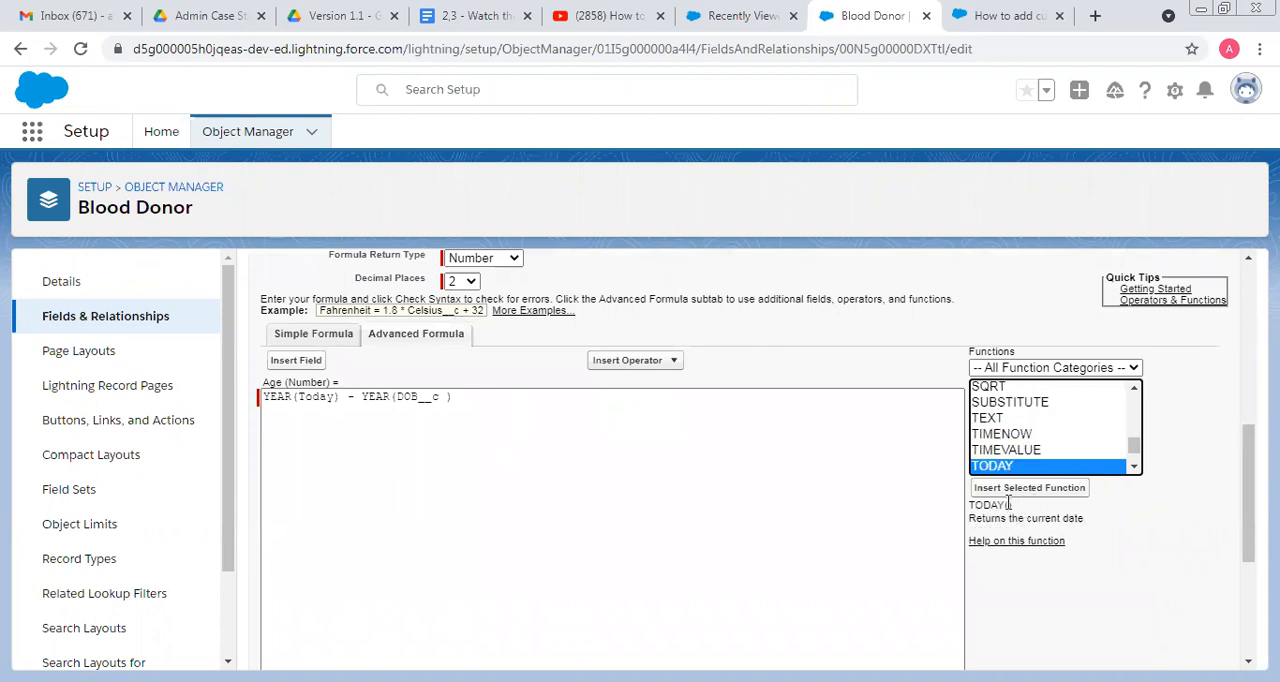
double_click(314, 396)
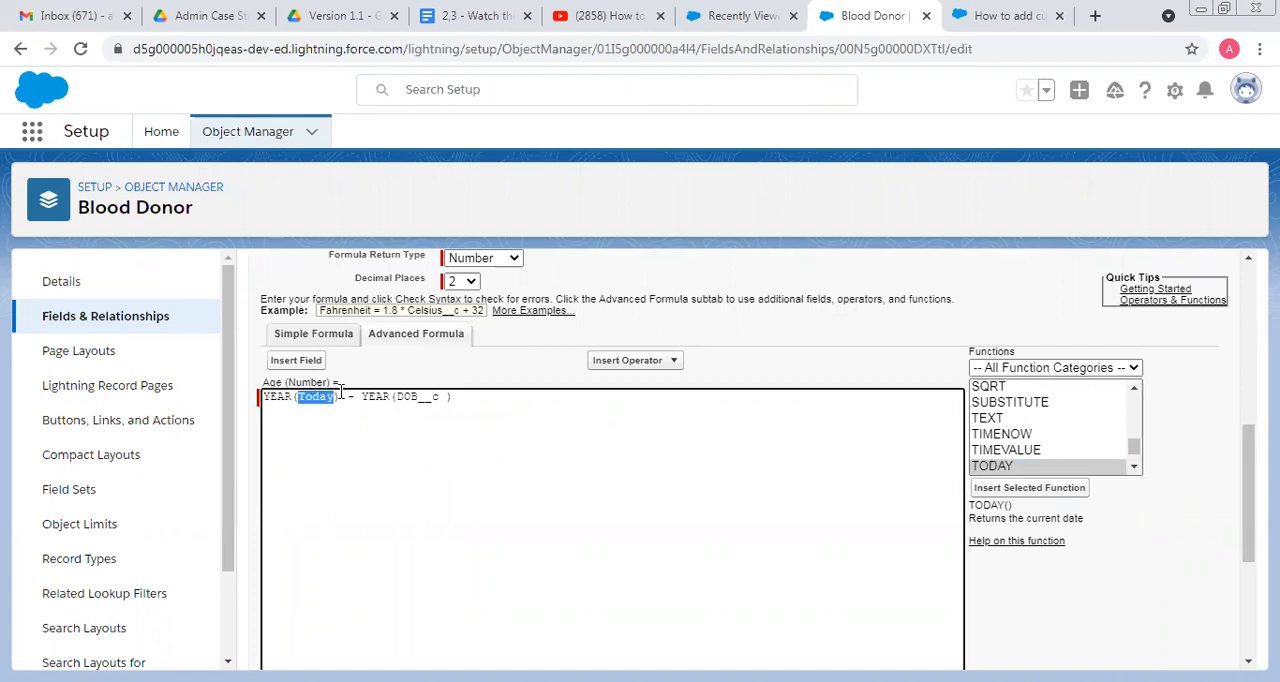
left_click(340, 396)
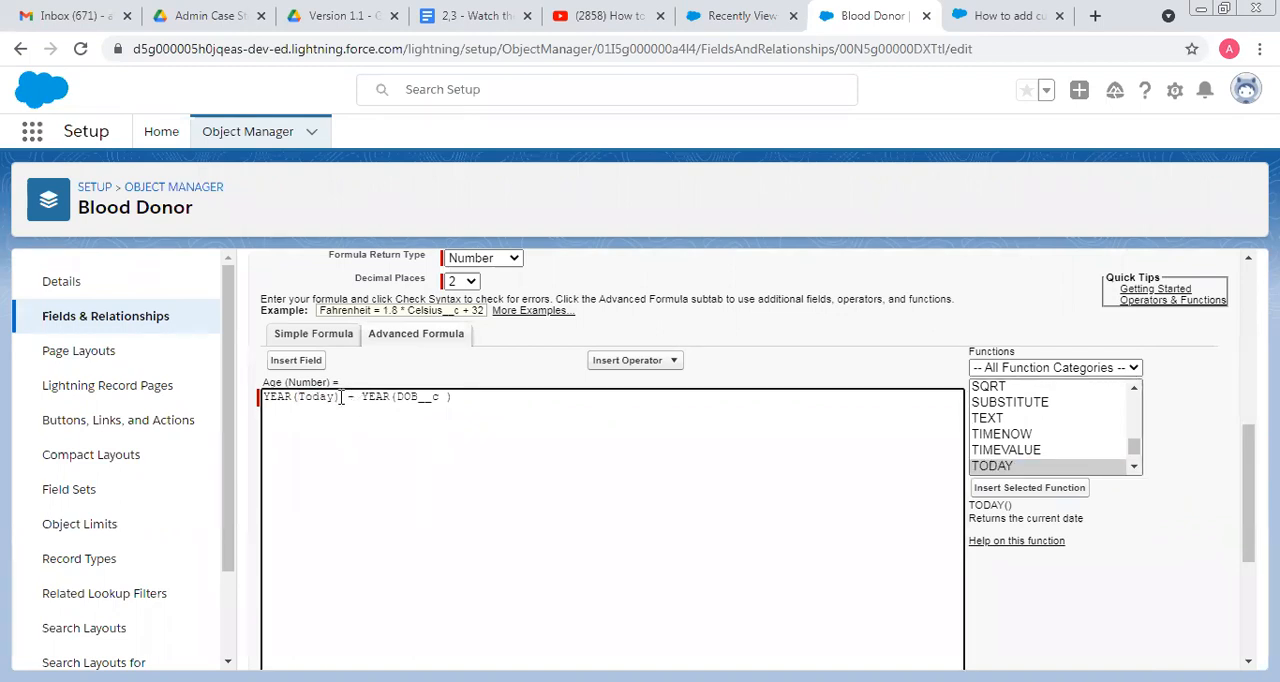
type("()")
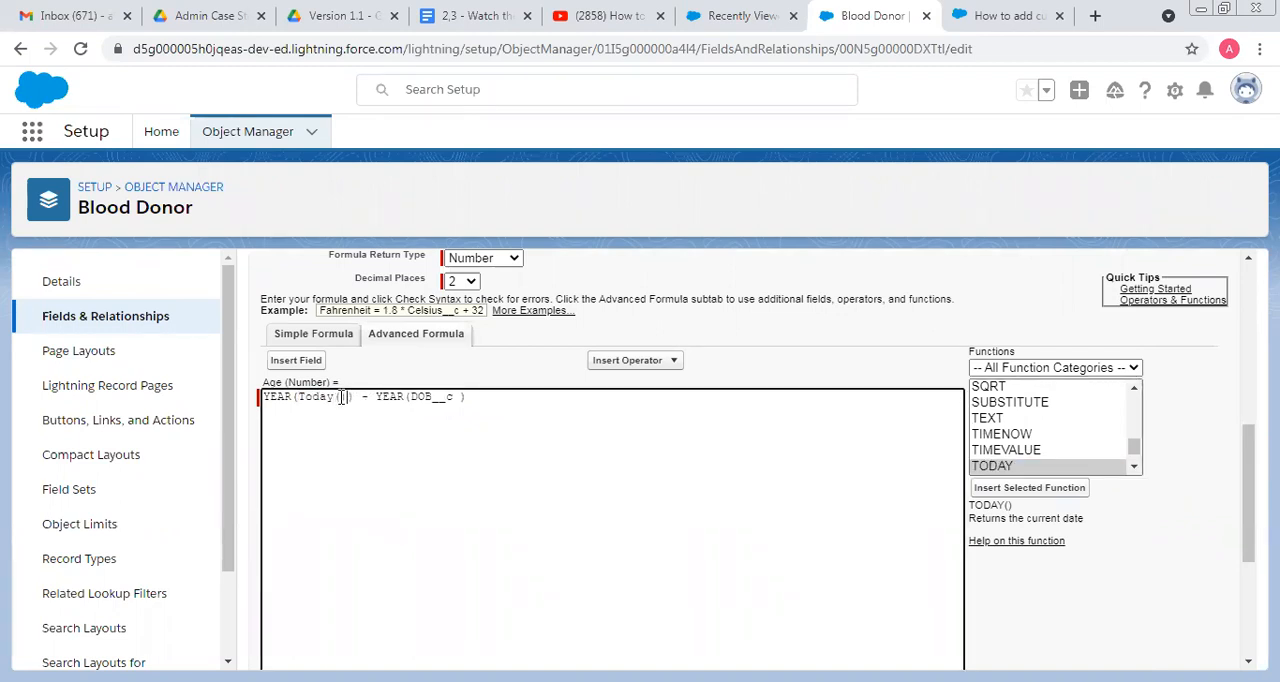
left_click(1009, 401)
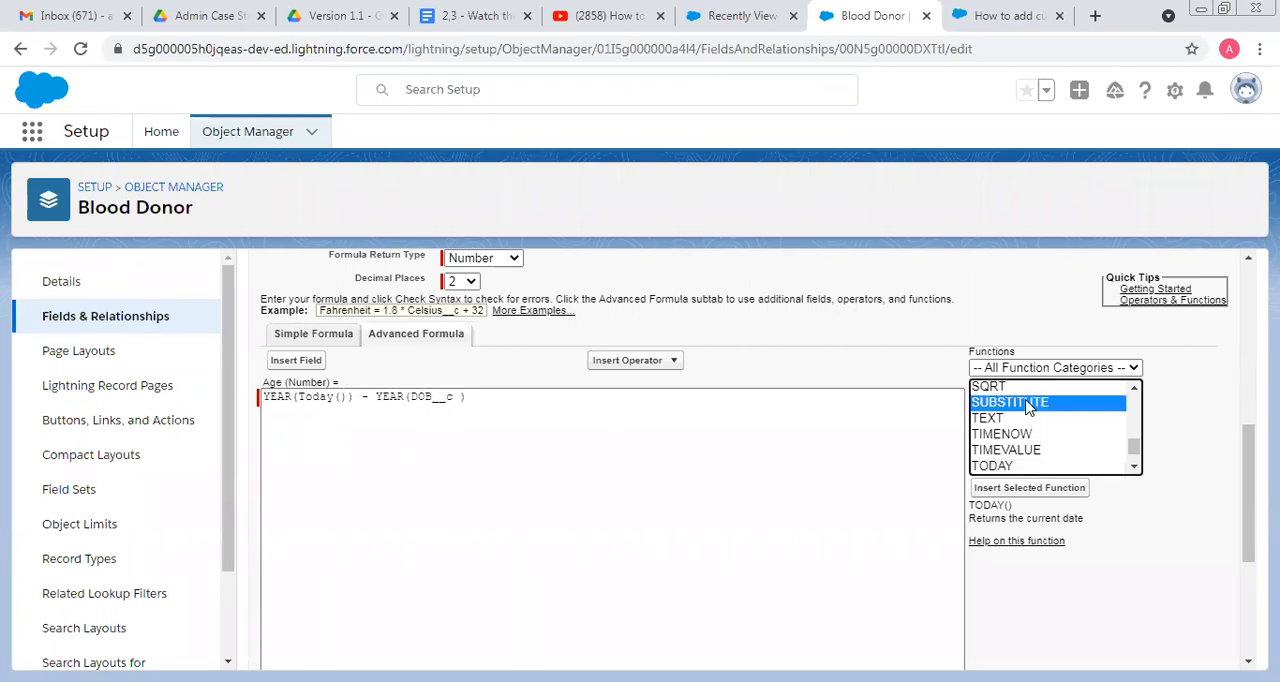
scroll("down", 3)
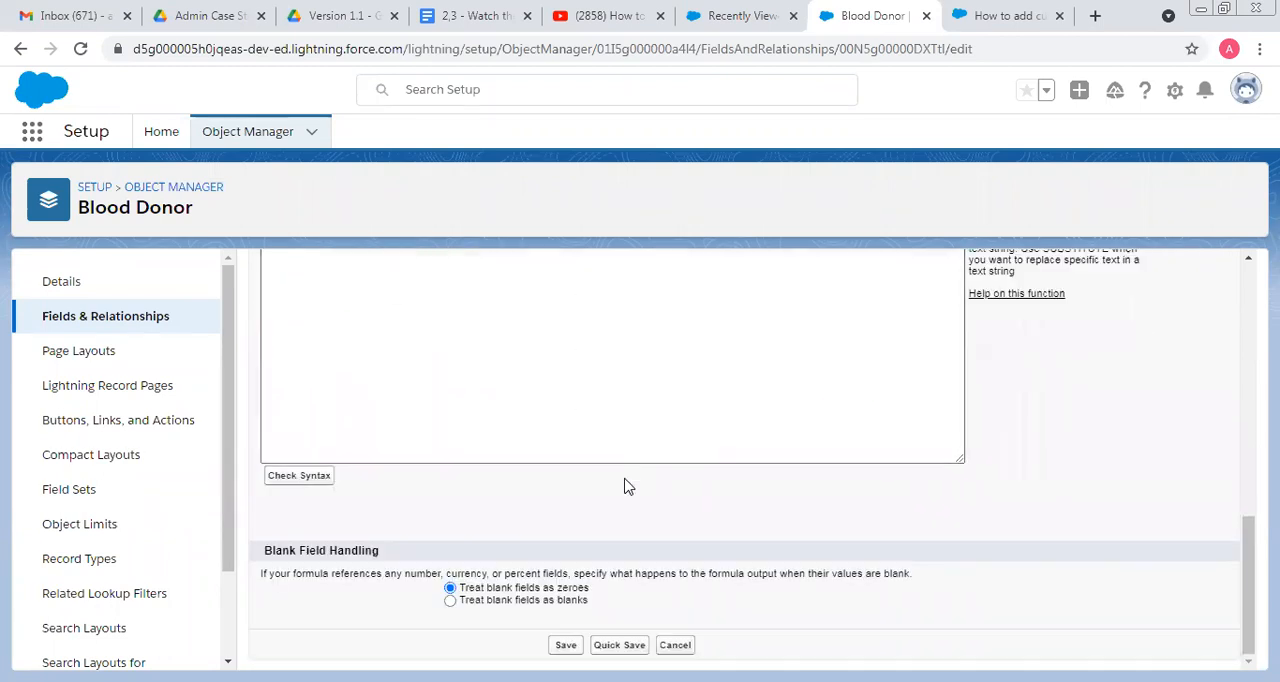
- Save the Age formula field and switch to the Blood Donors records
left_click(565, 644)
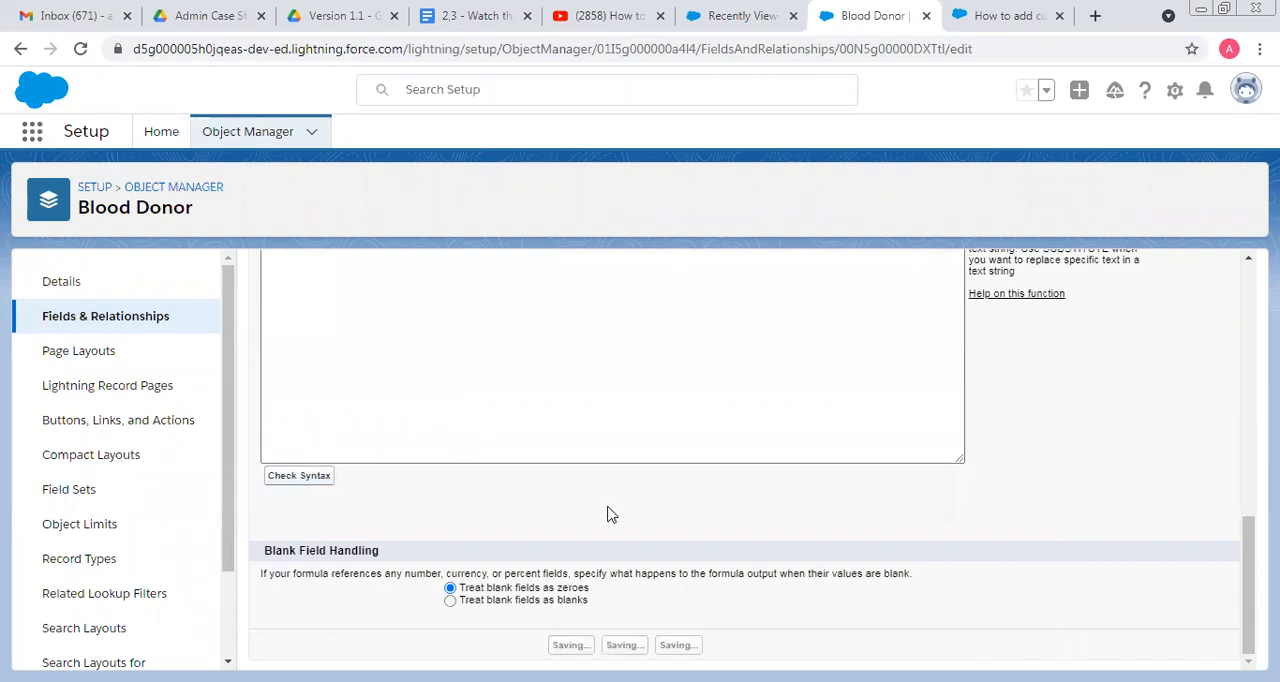
left_click(298, 475)
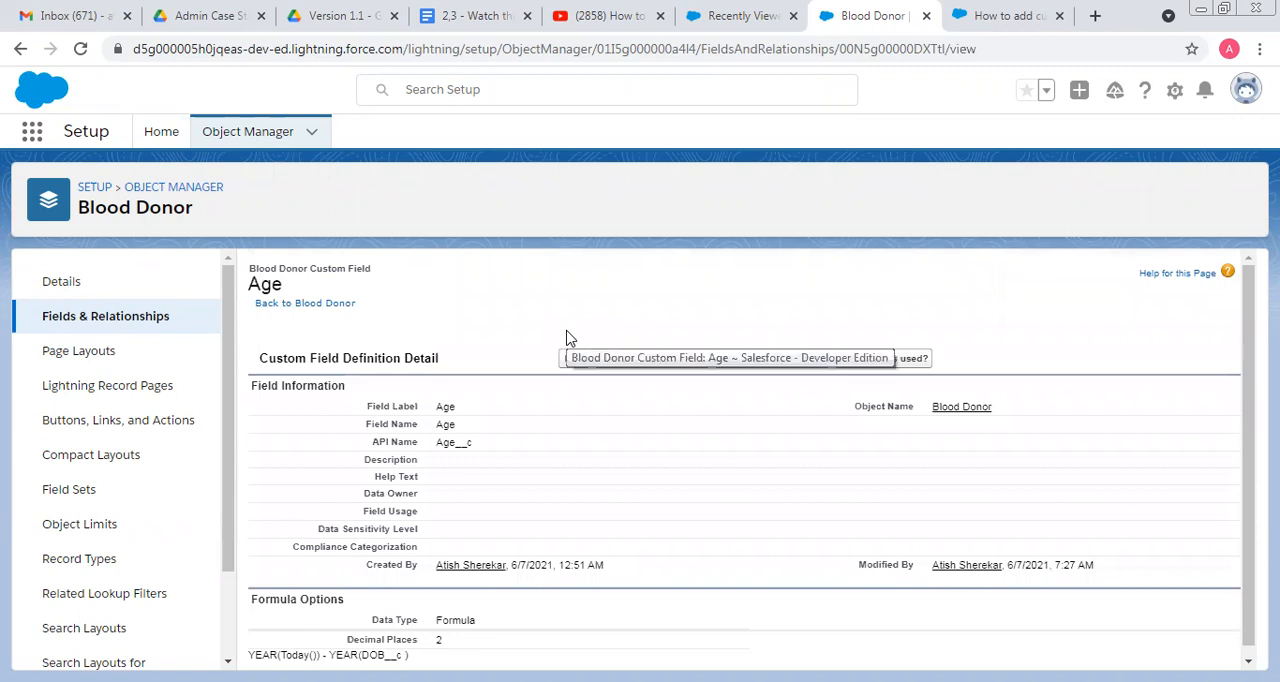
left_click(740, 15)
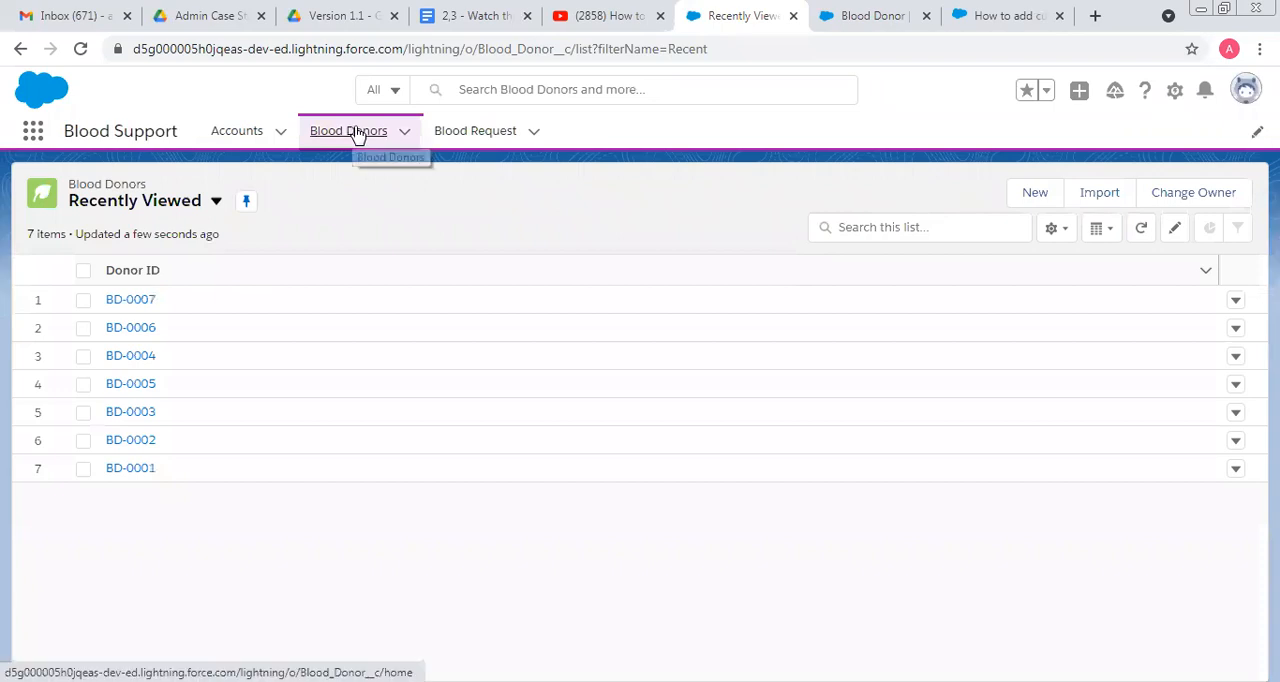
mouse_move(1013, 200)
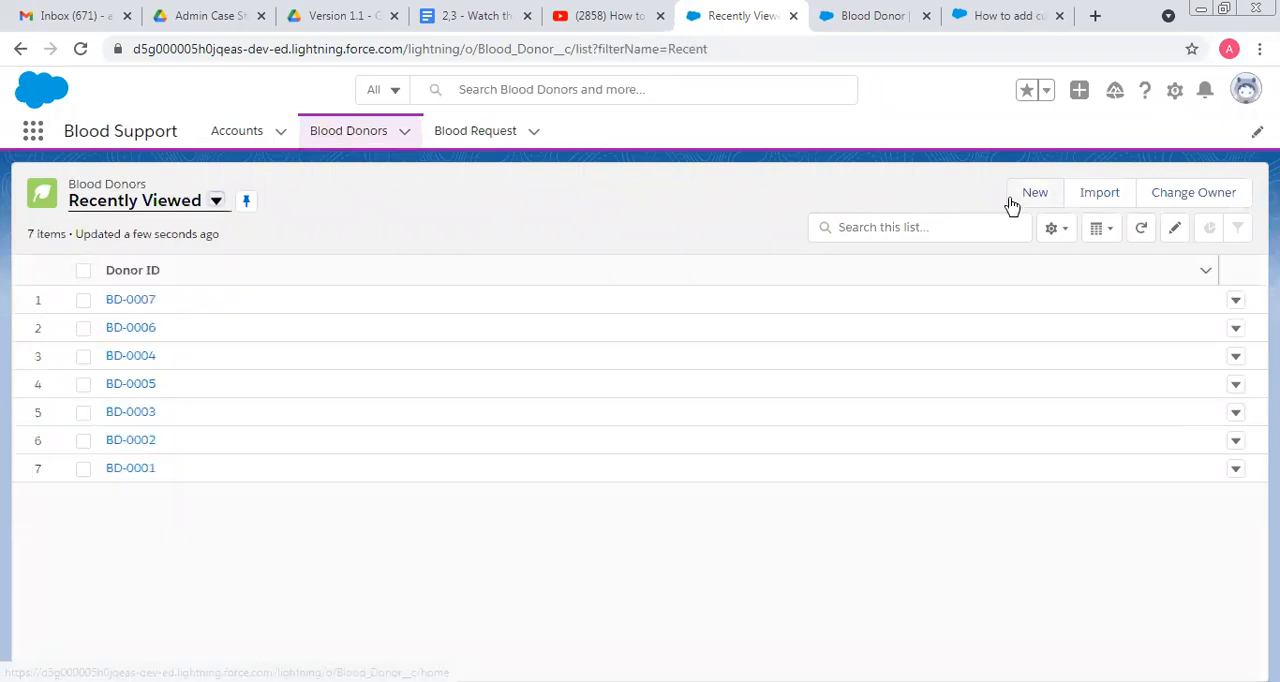
- Begin a new Blood Donor: Name qwert, DOB 6/12/2002, Blood Group AB-ve
left_click(1034, 192)
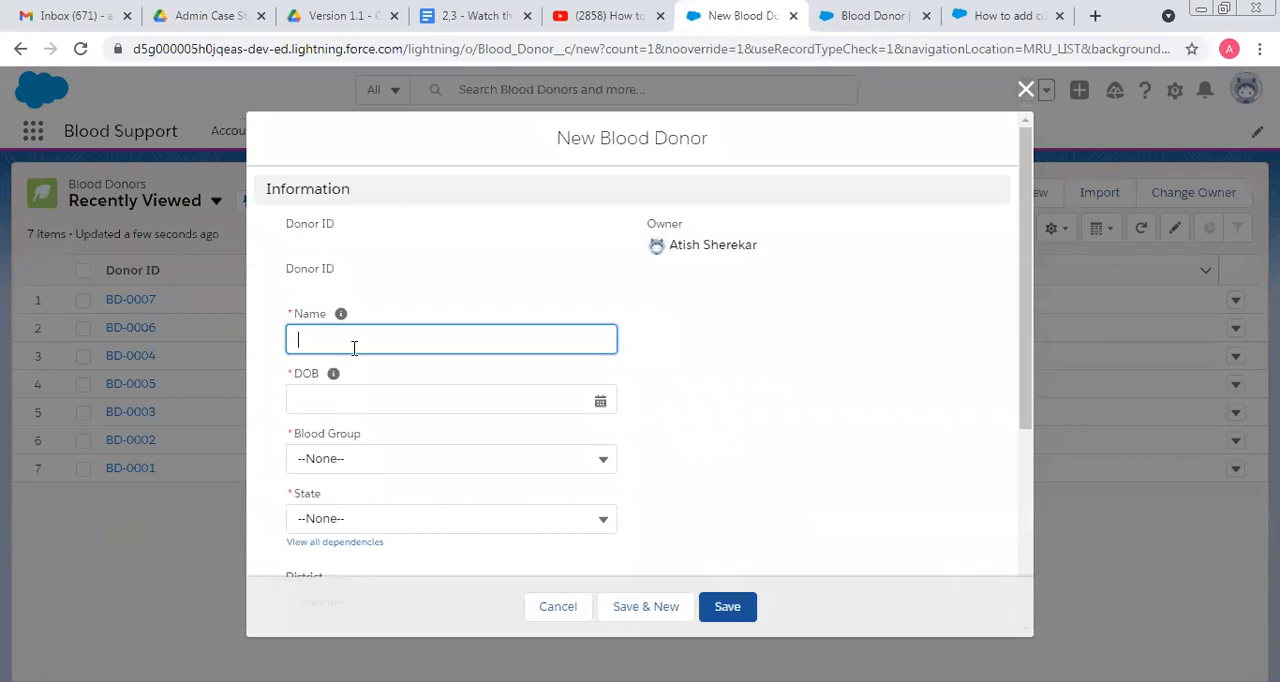
type("qwert")
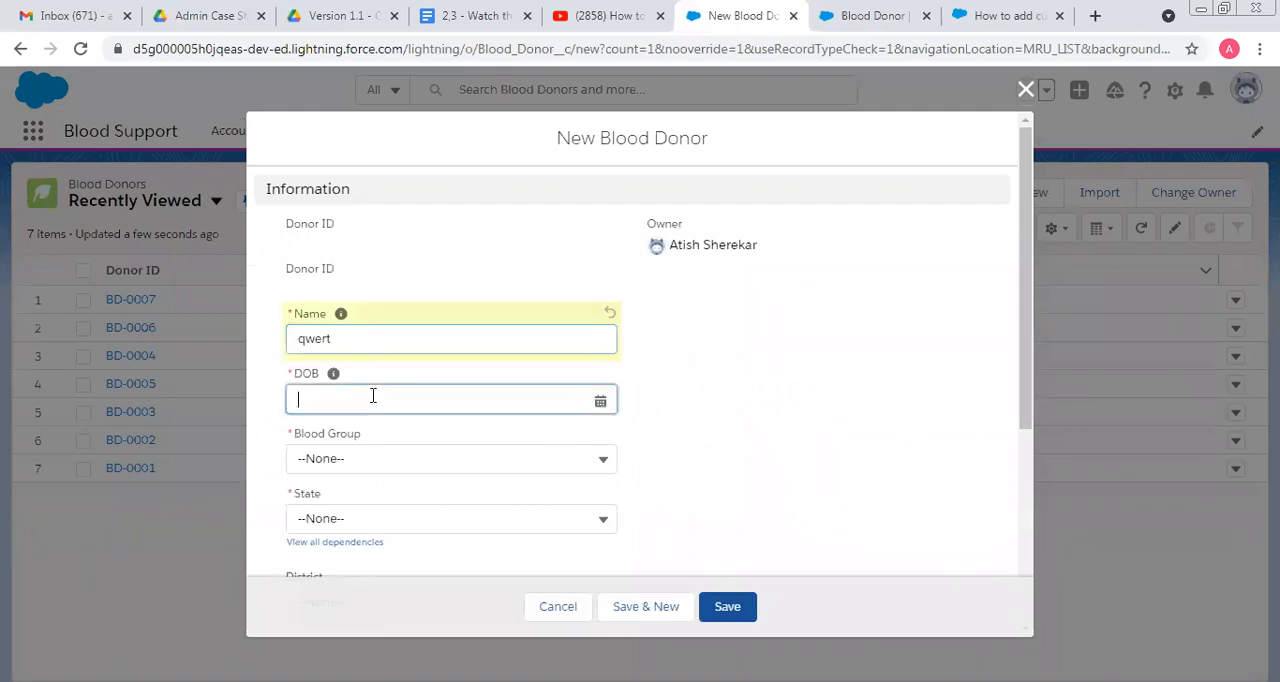
left_click(372, 398)
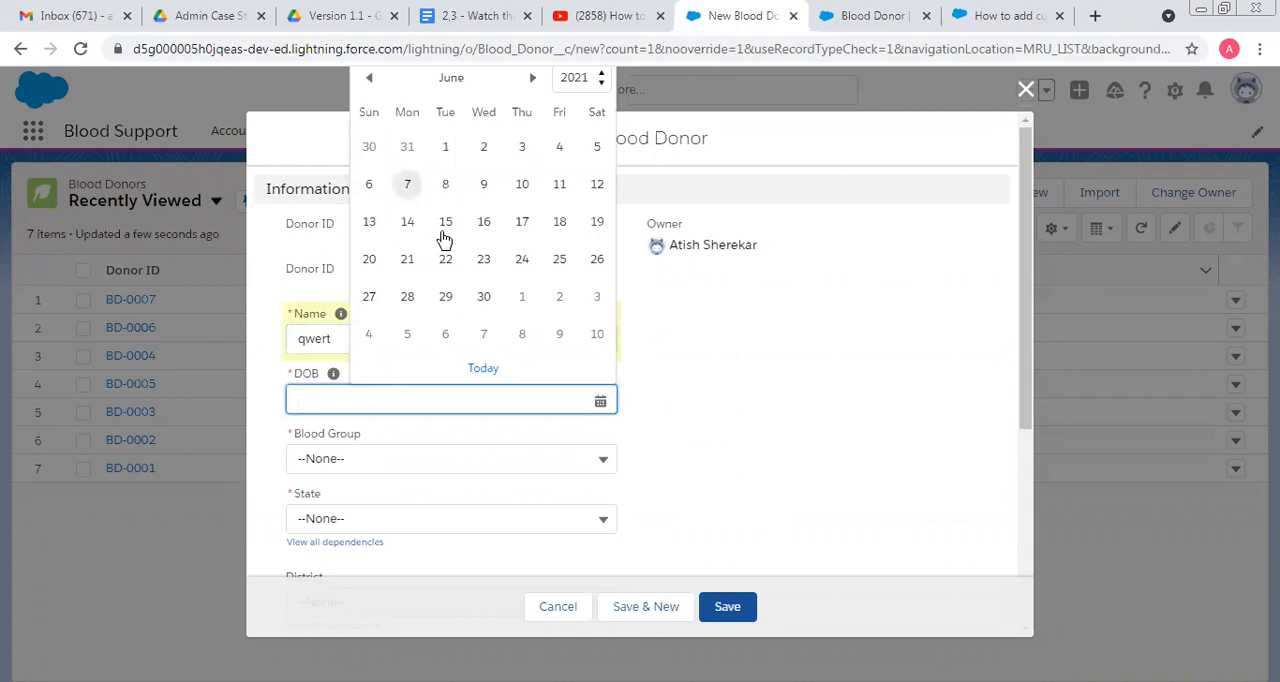
left_click(580, 77)
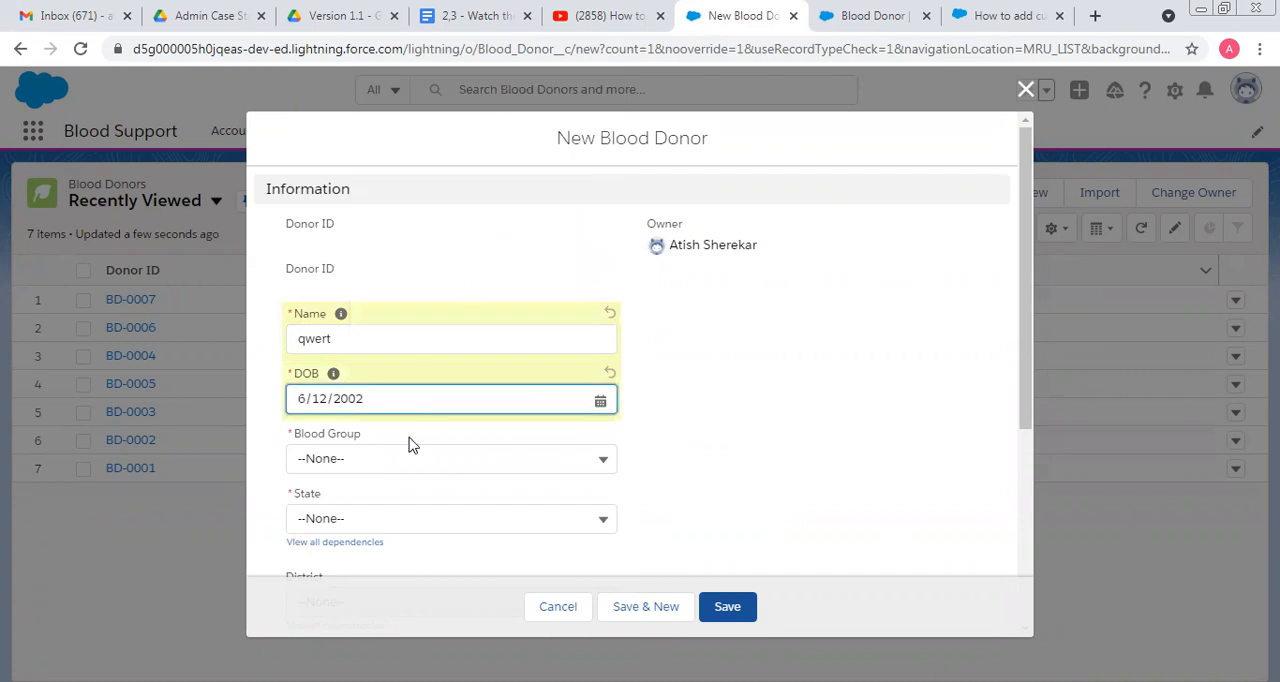
left_click(451, 458)
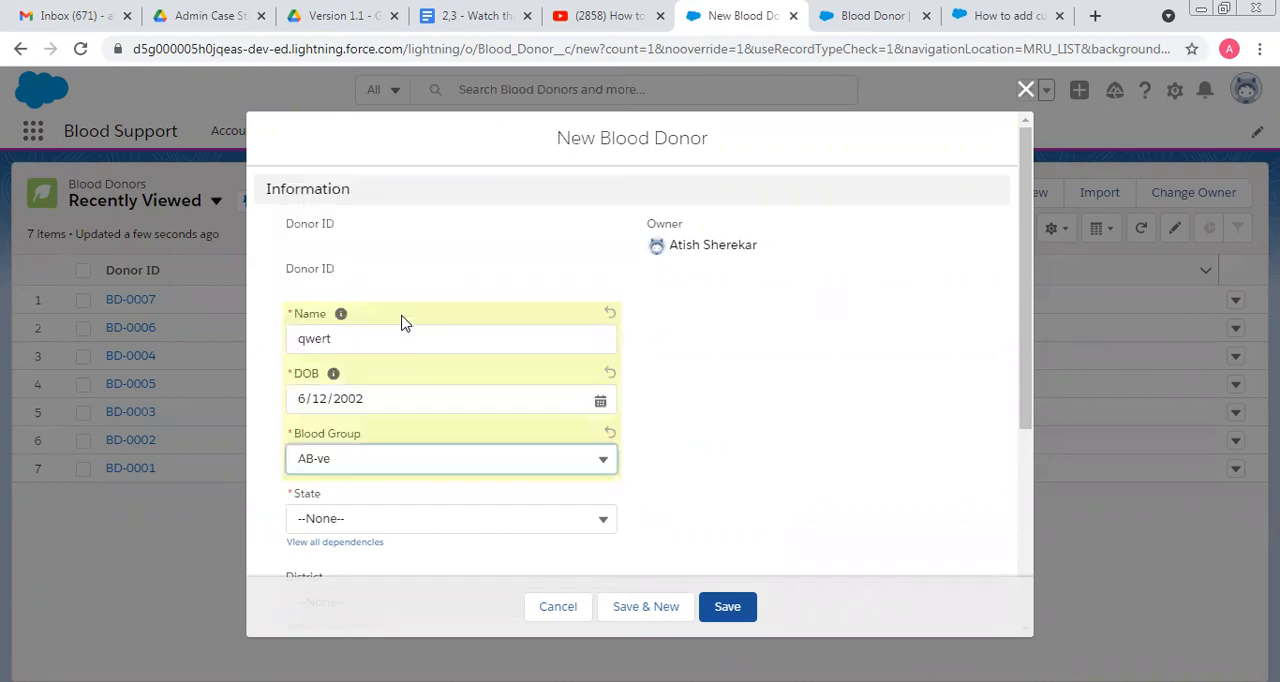
scroll("down", 3)
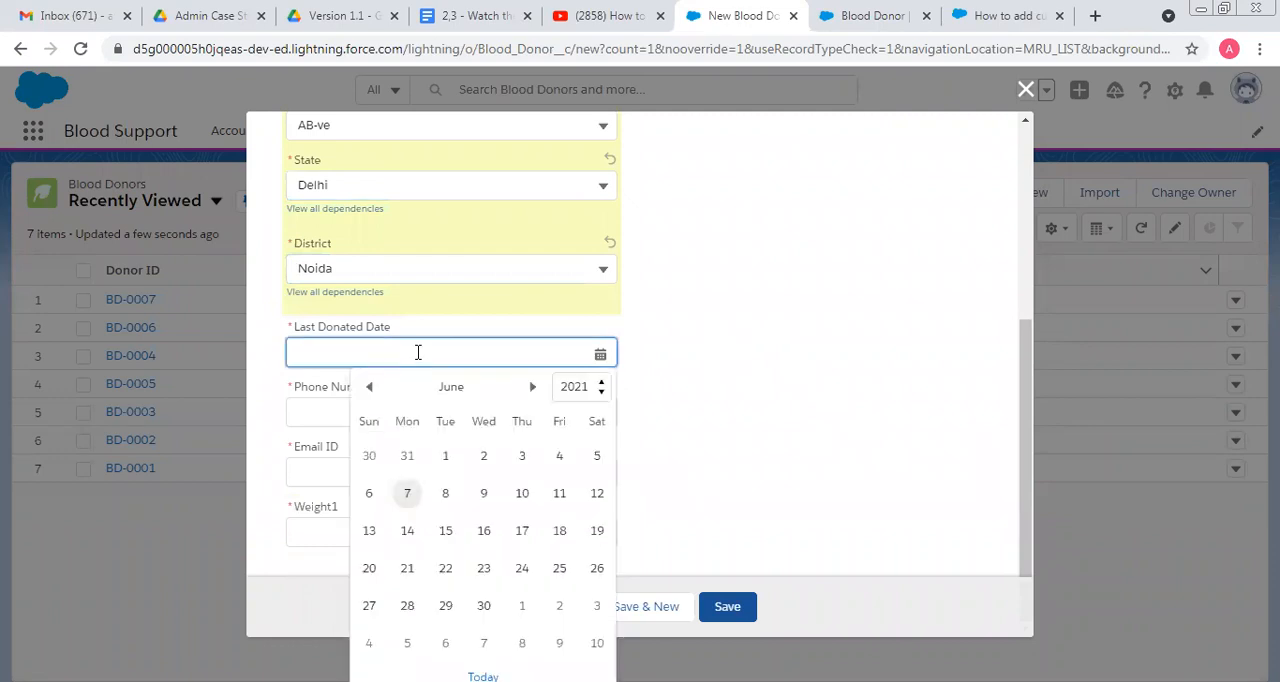
left_click(483, 455)
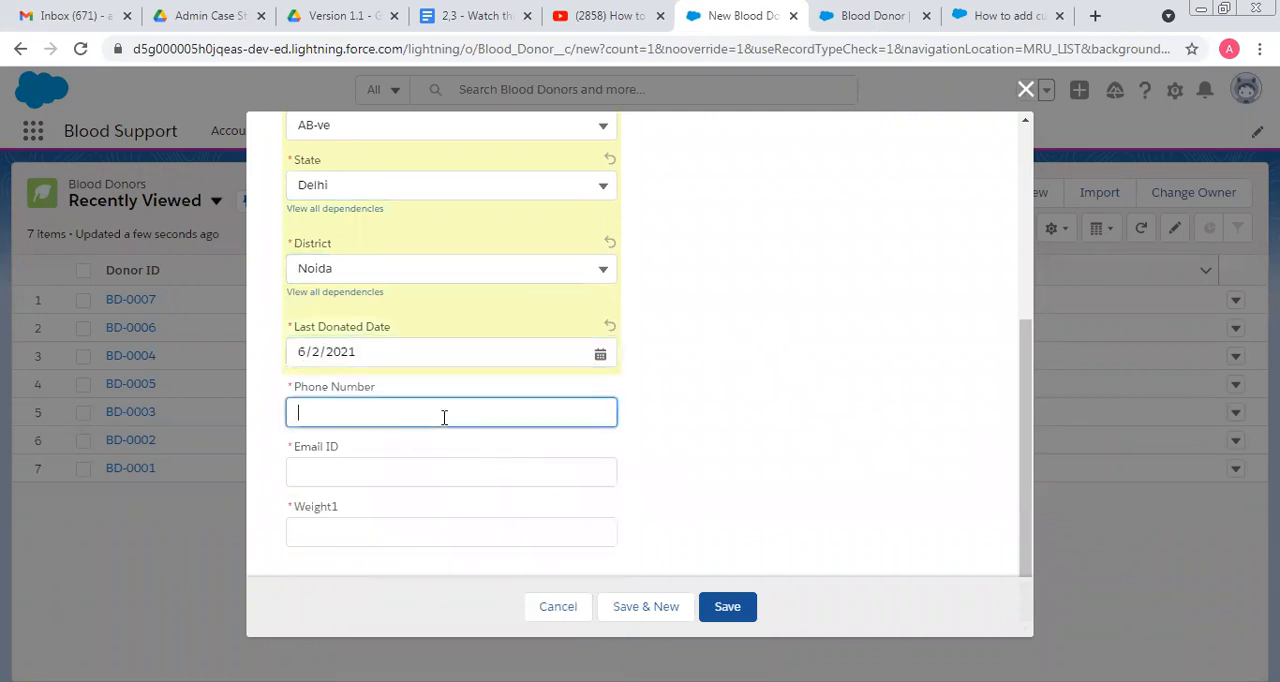
type("1234567890")
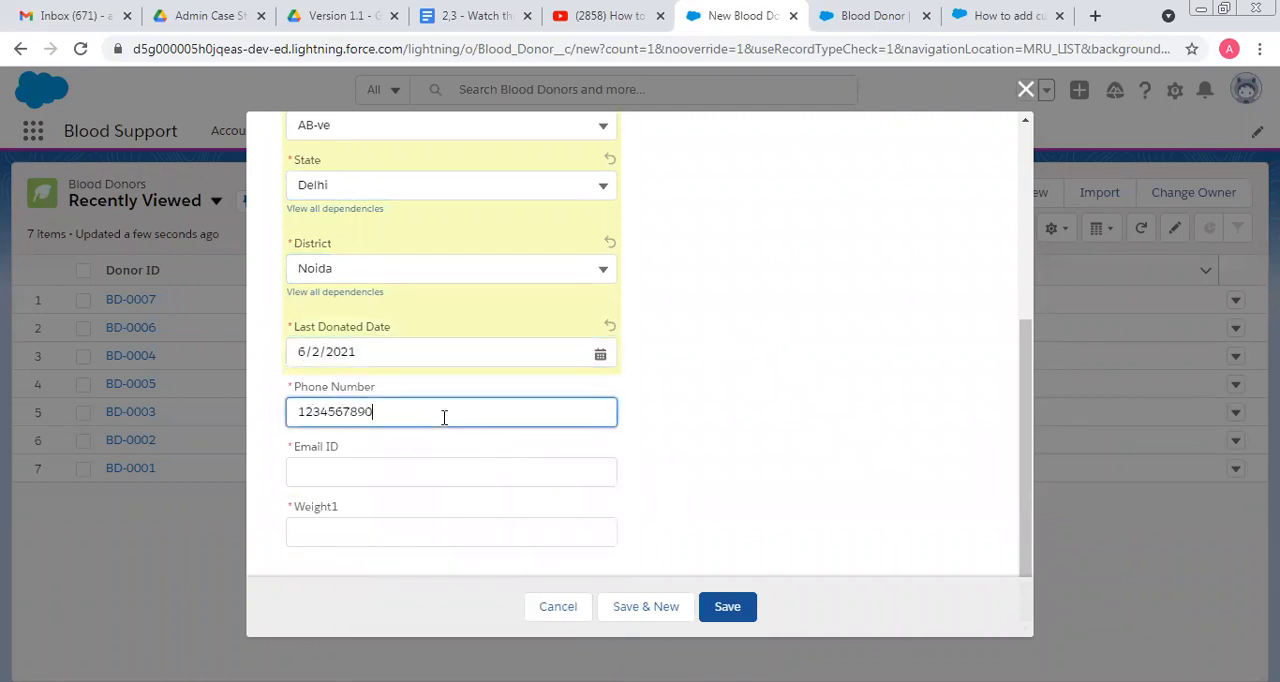
left_click(450, 471)
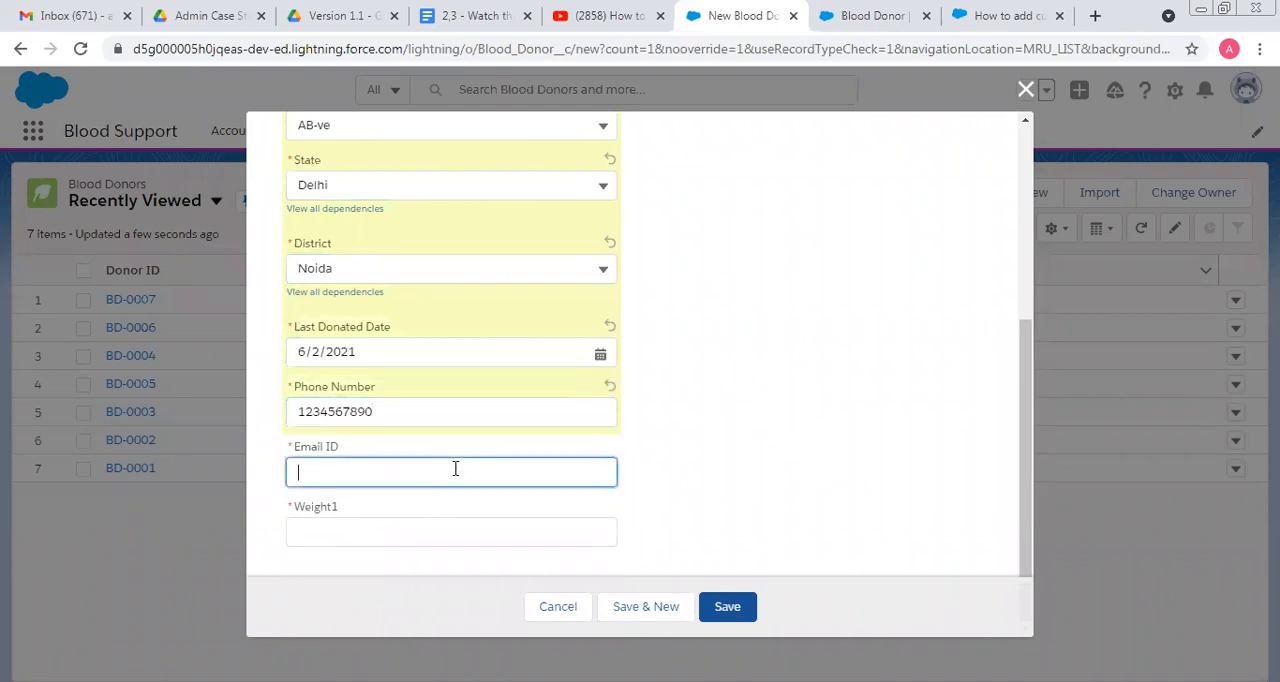
type("sdfg@dfgh")
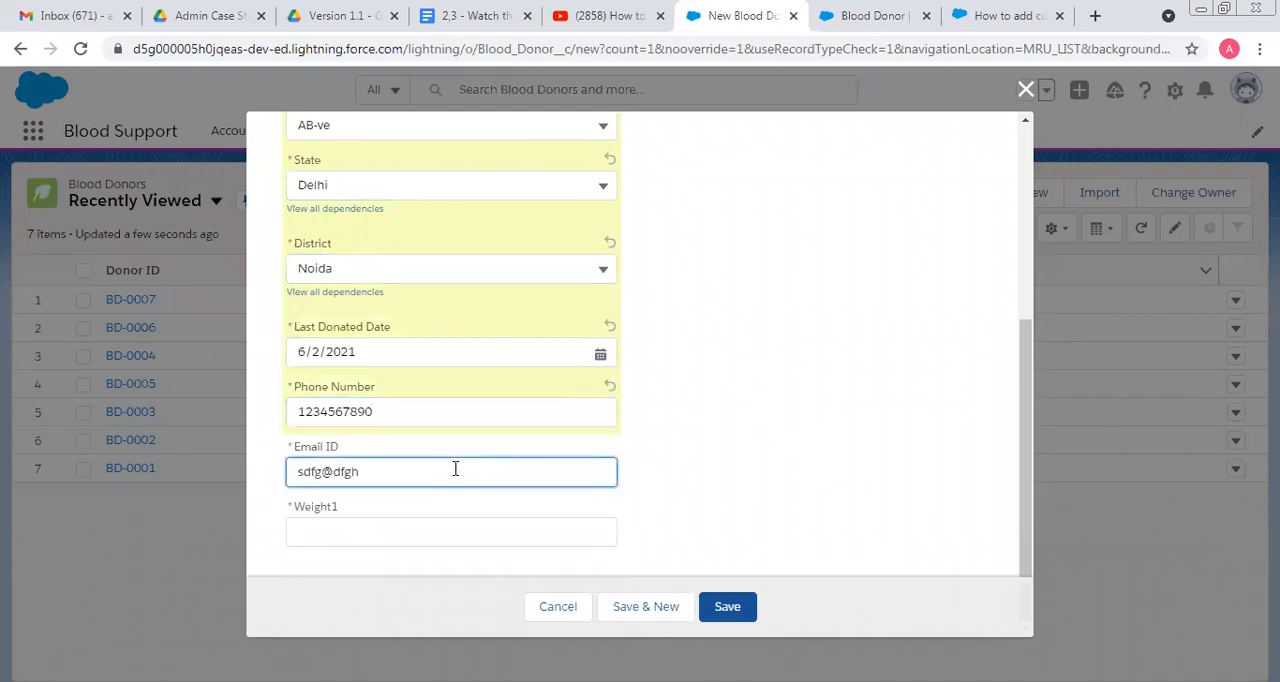
left_click(451, 531)
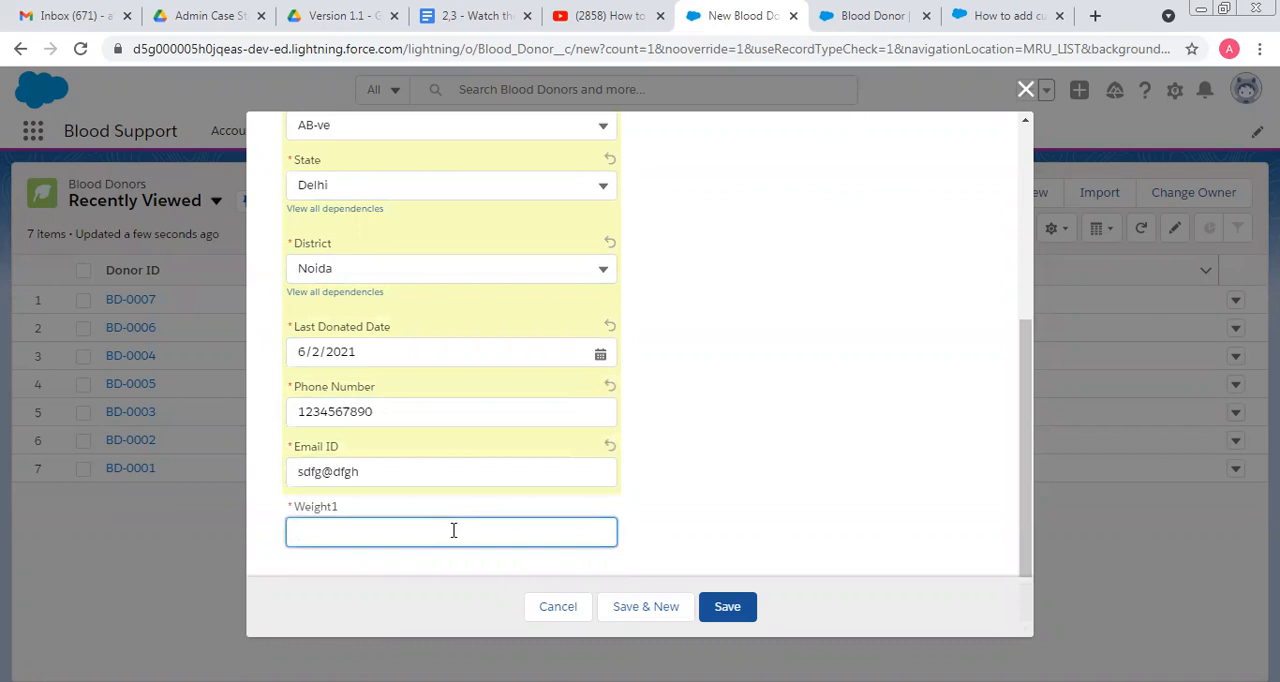
type("67")
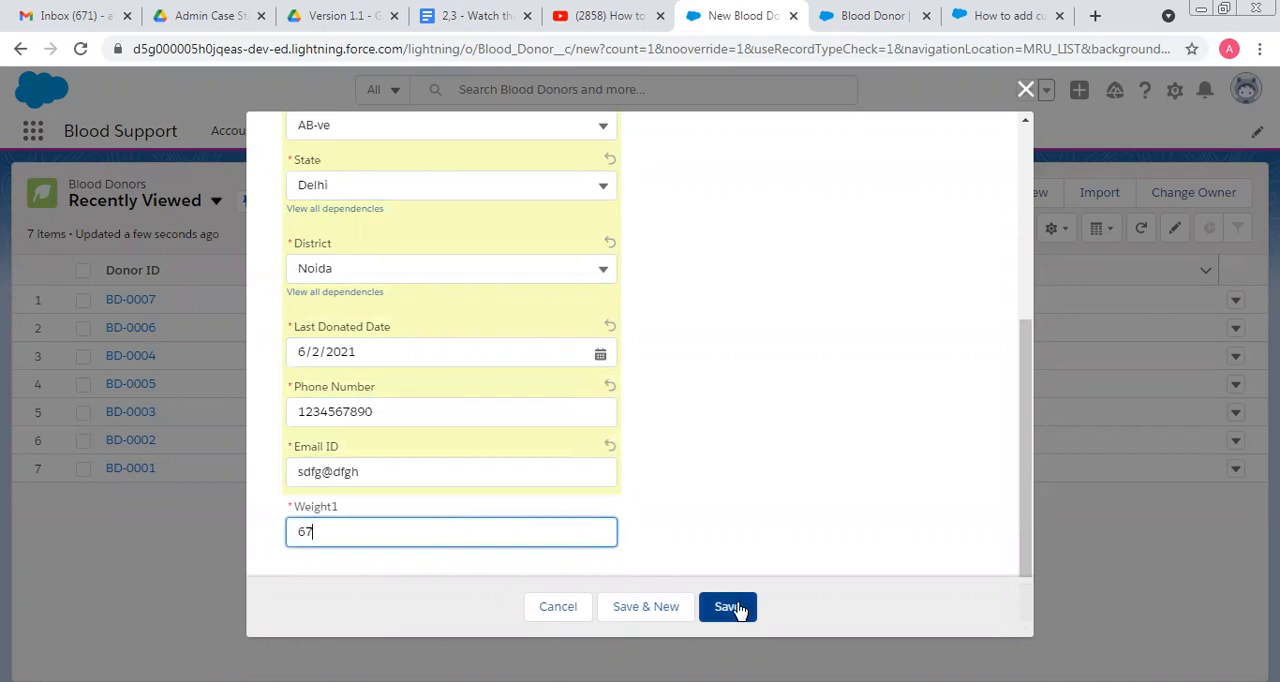
left_click(728, 606)
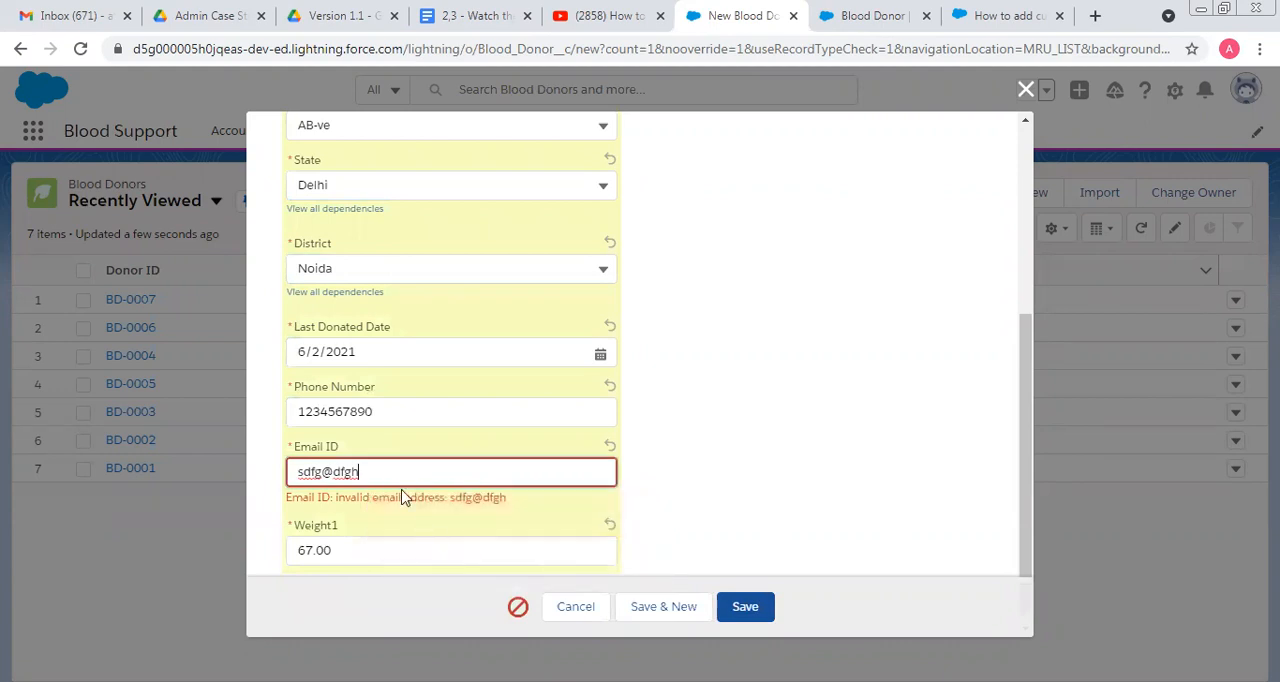
type(".com")
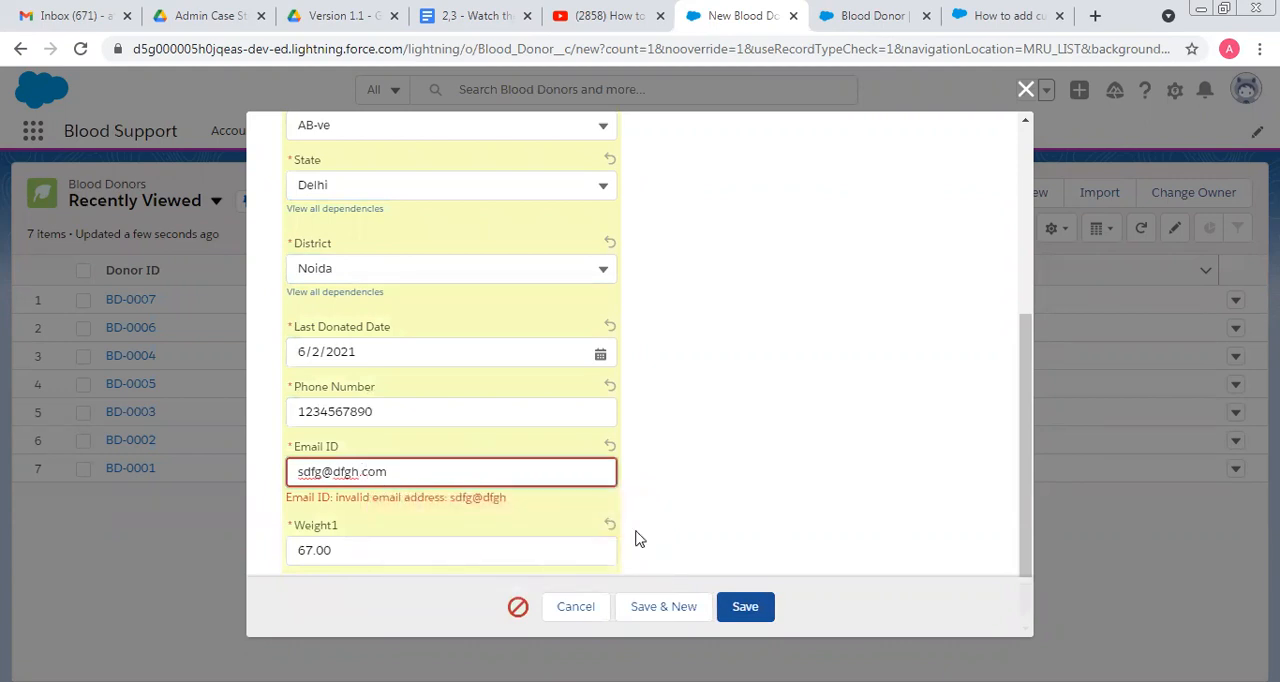
left_click(745, 606)
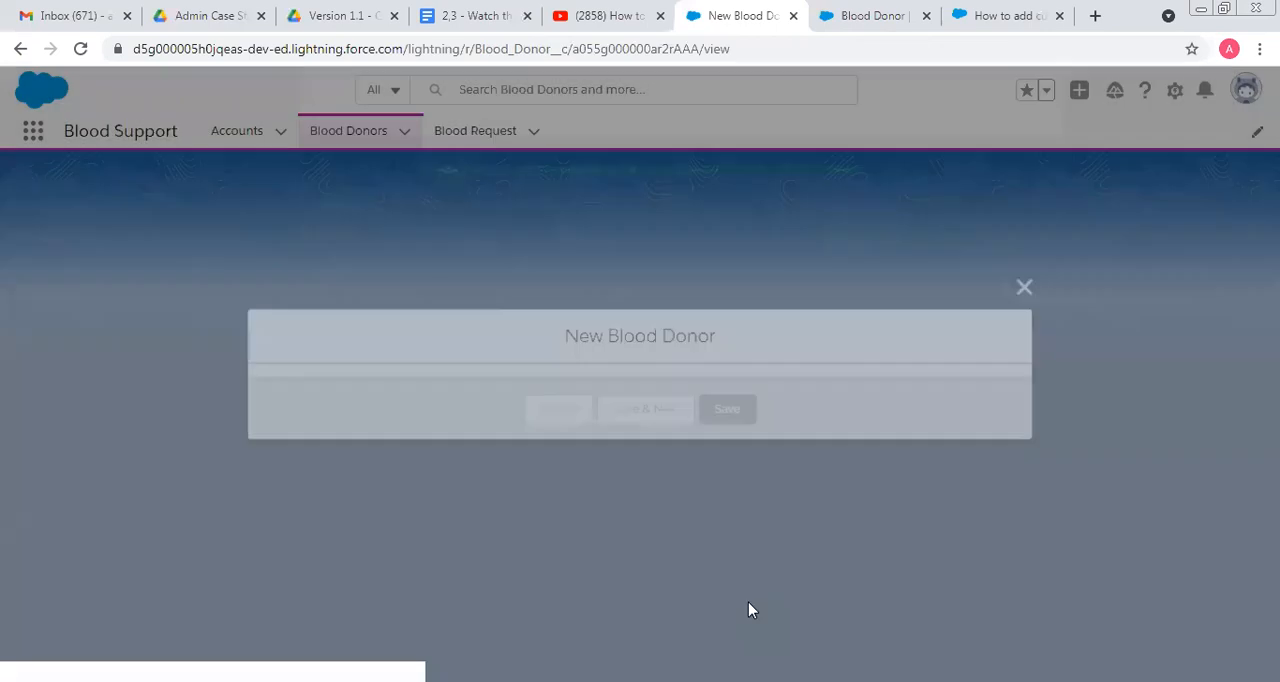
- Review the BD-0008 record details to confirm the Age field shows 19.00
left_click(727, 408)
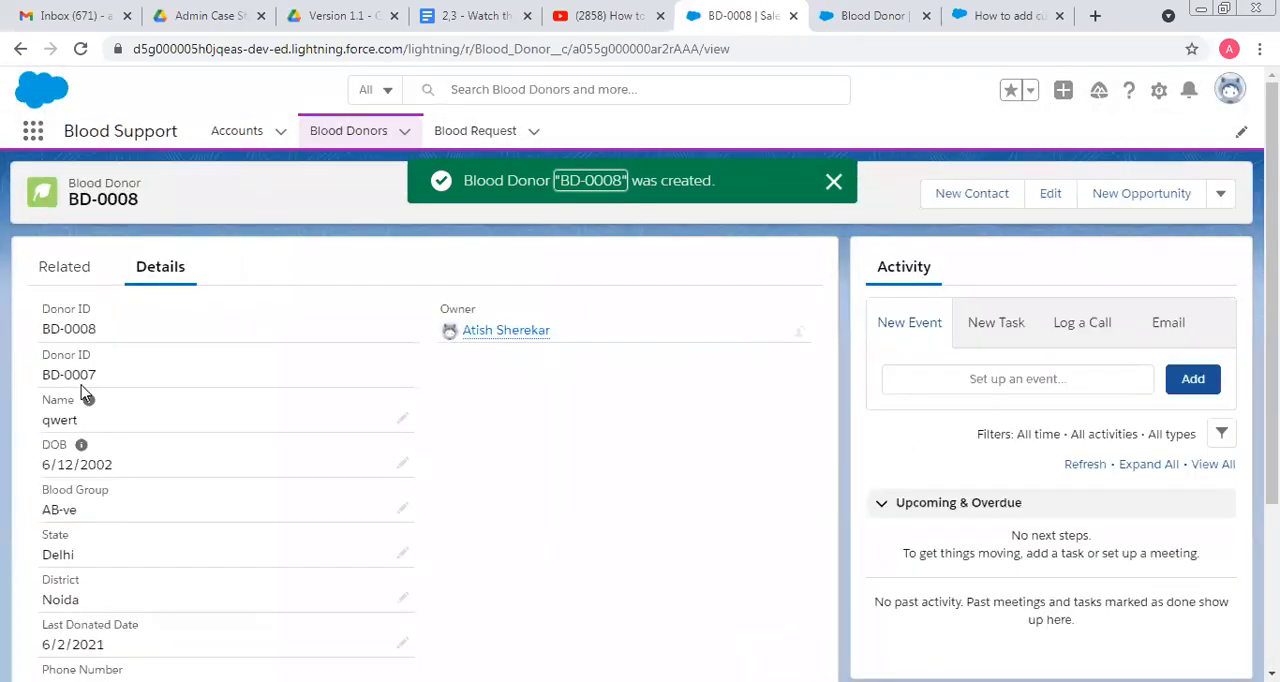
scroll("down", 3)
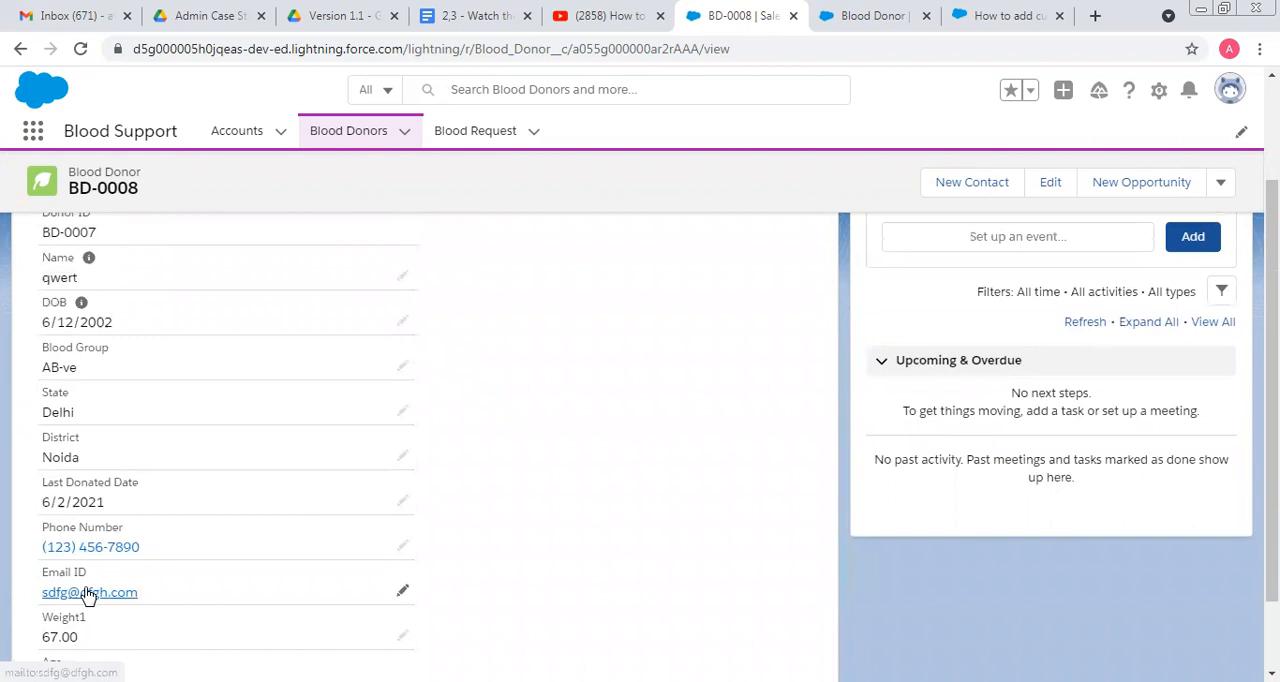
scroll("down", 3)
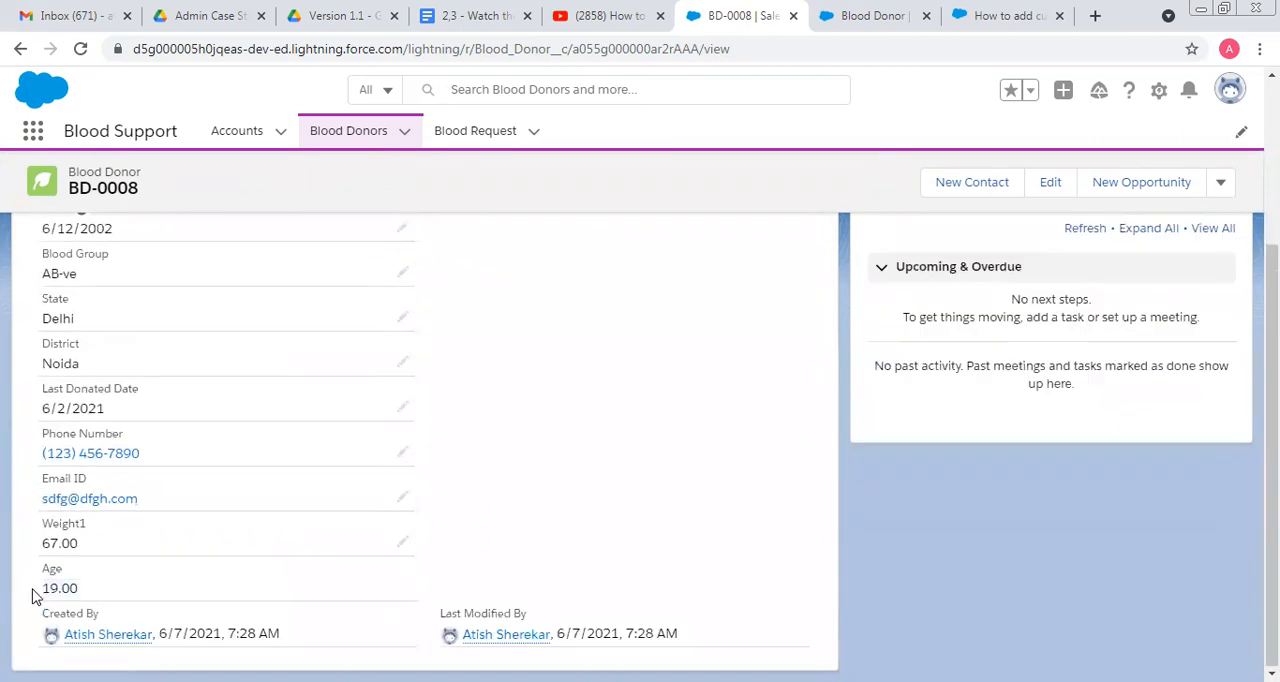
mouse_move(85, 590)
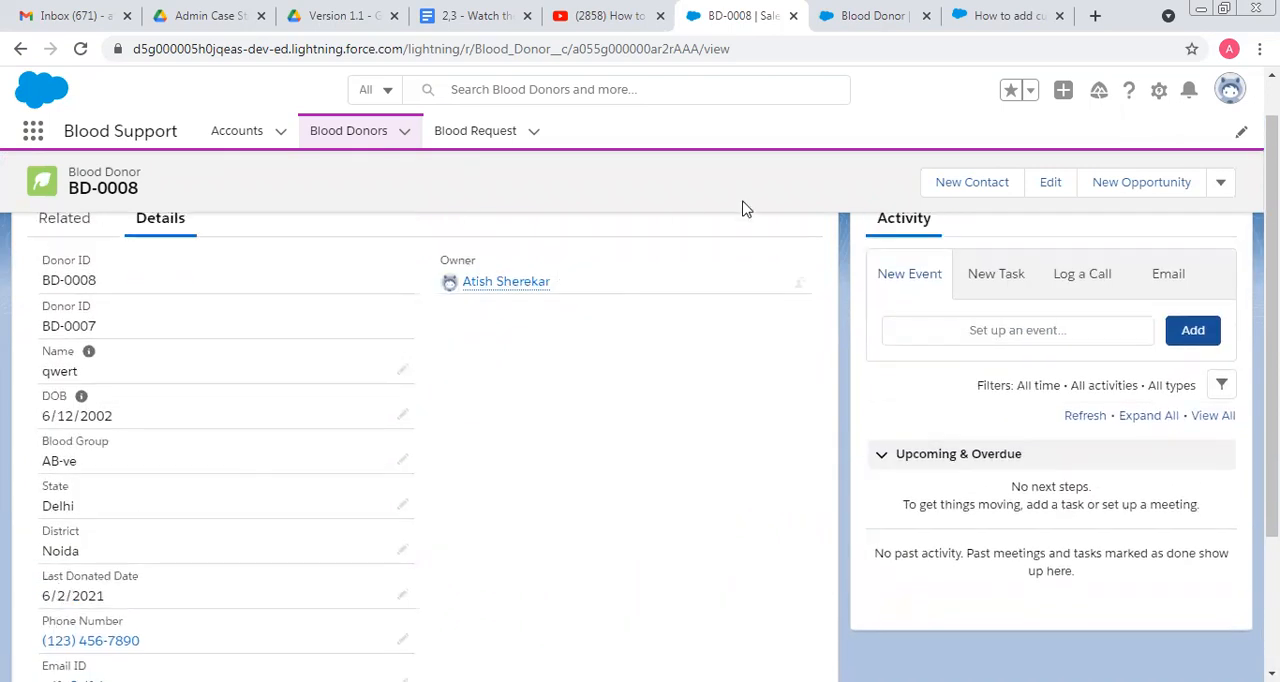
mouse_move(849, 395)
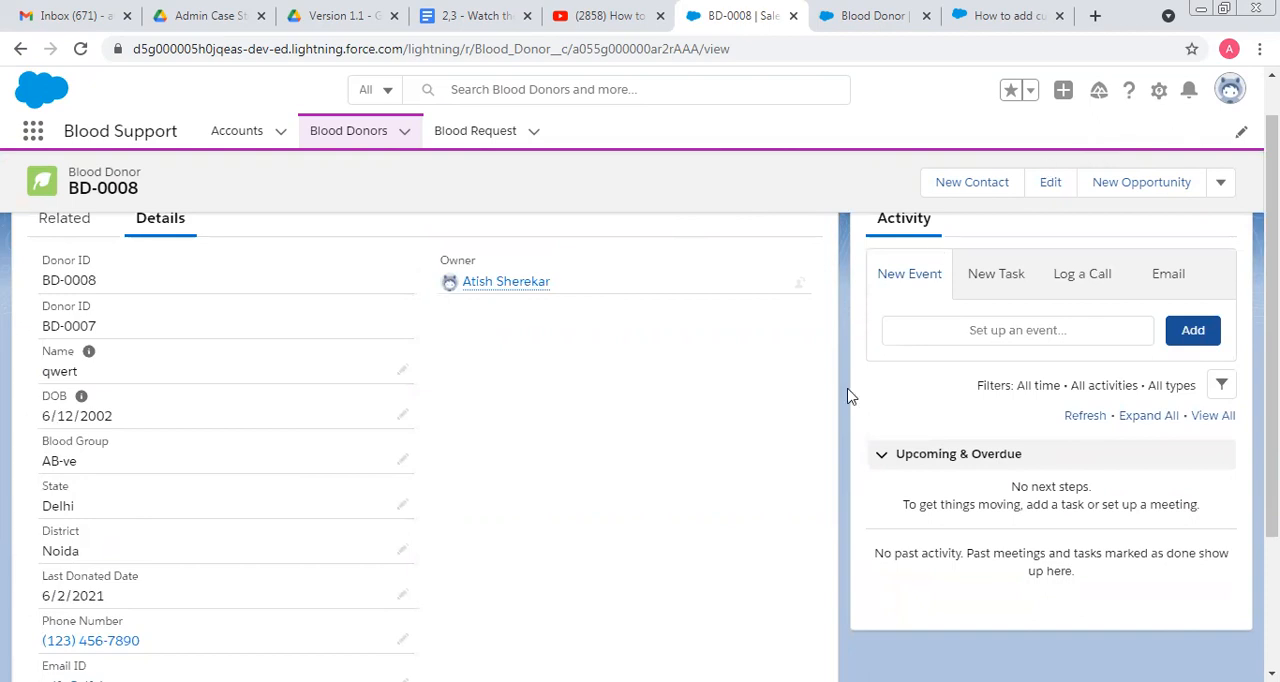